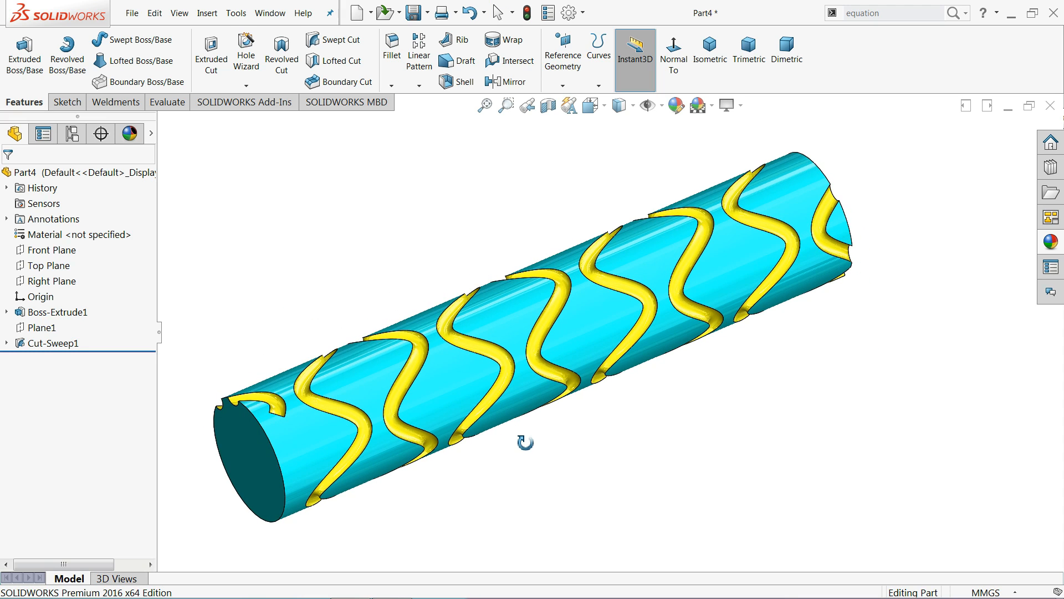
mouse_move(438, 496)
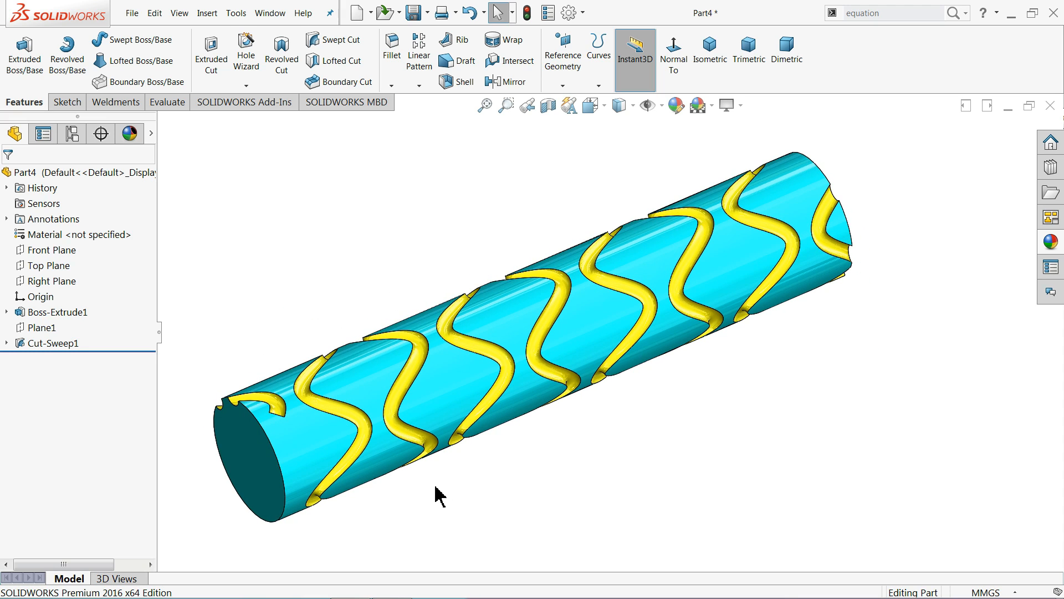
- Start a sketch on the Front Plane and draw a circle centred on the origin
left_click(748, 60)
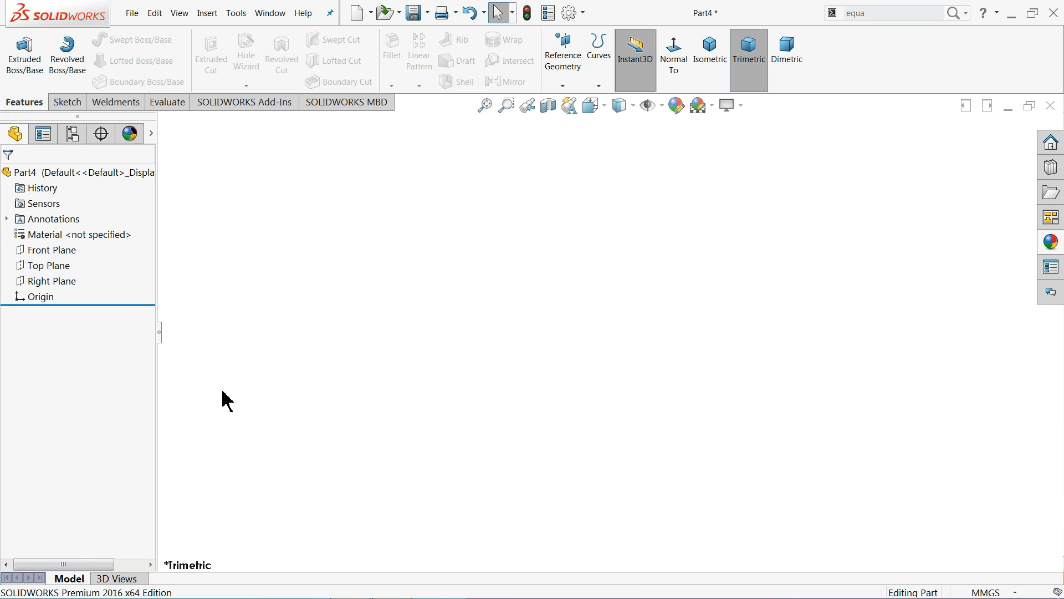
mouse_move(264, 386)
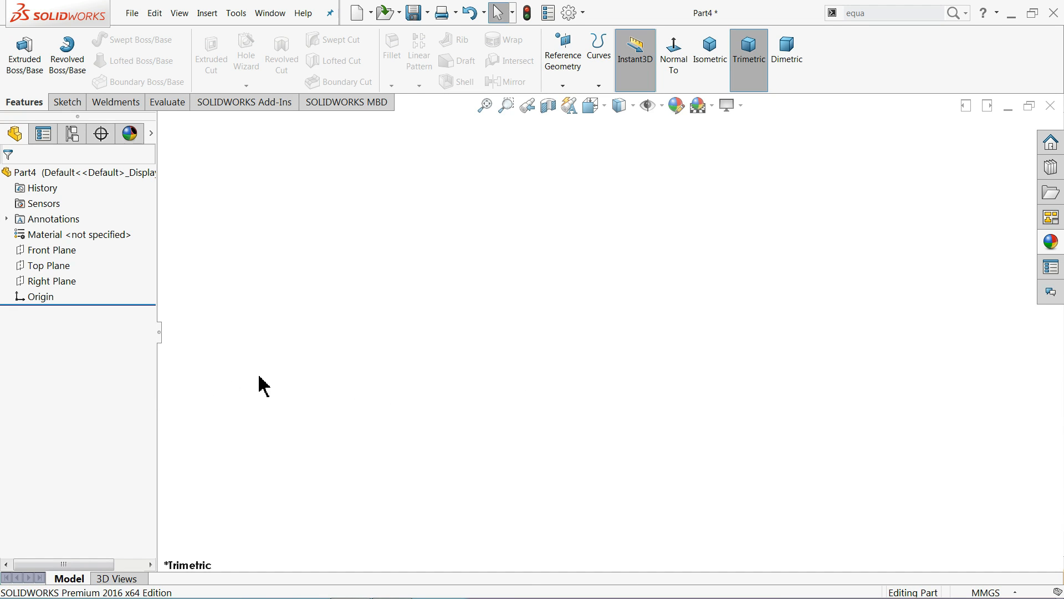
mouse_move(292, 312)
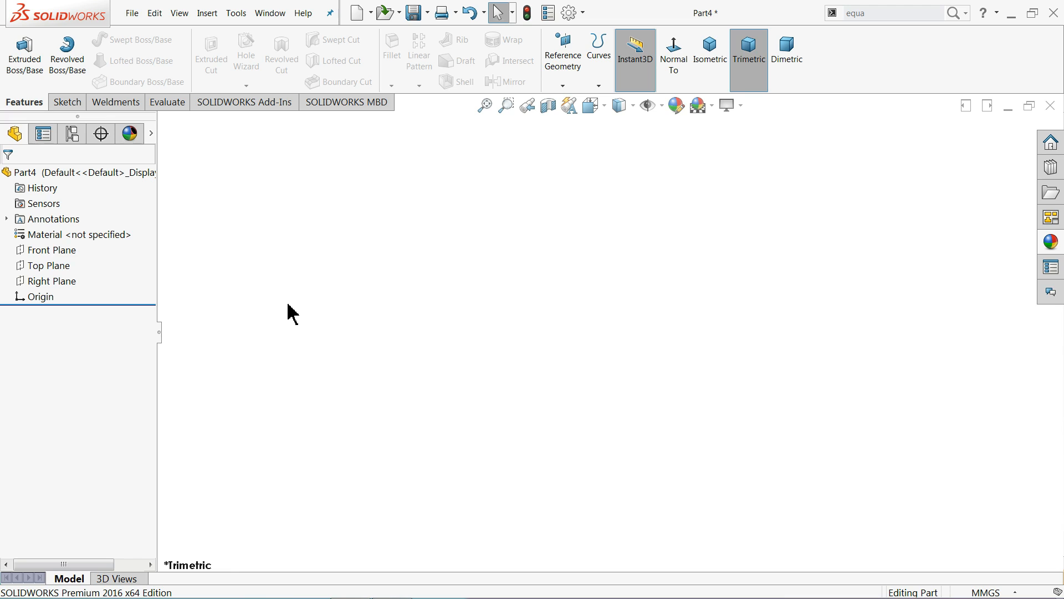
left_click(48, 265)
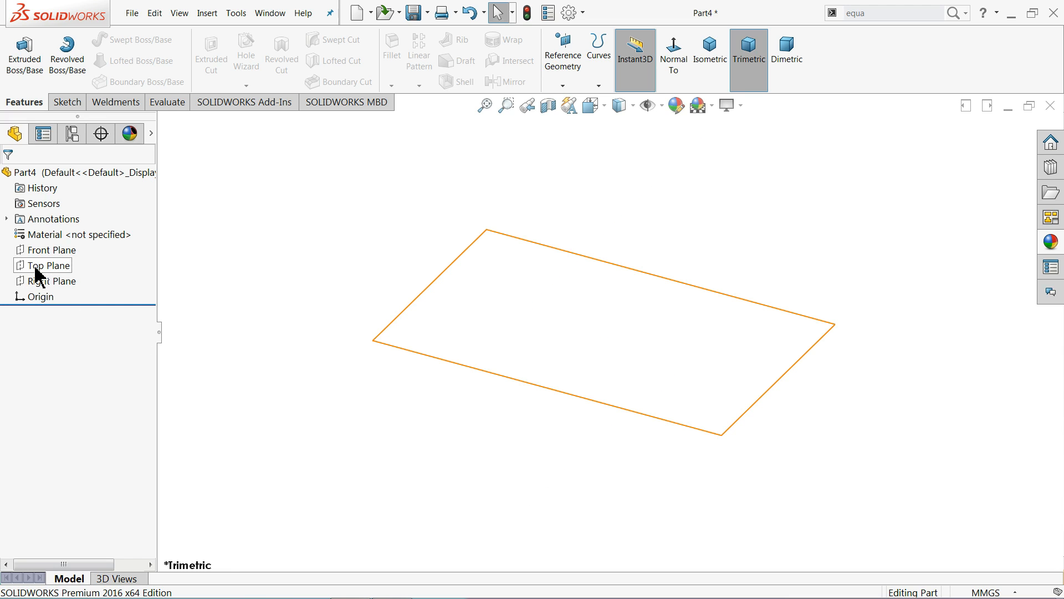
left_click(51, 250)
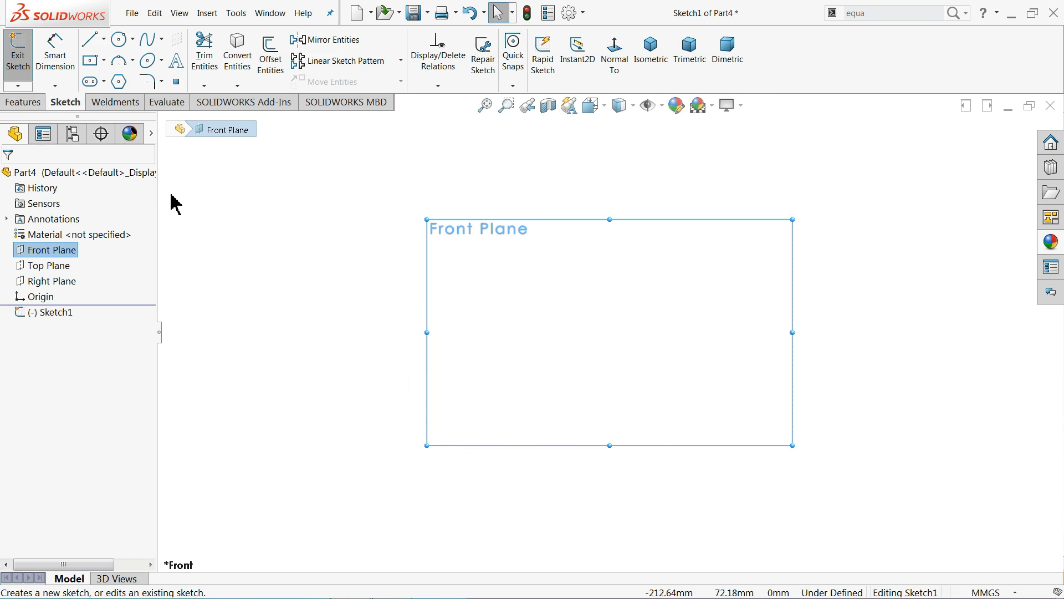
left_click(116, 38)
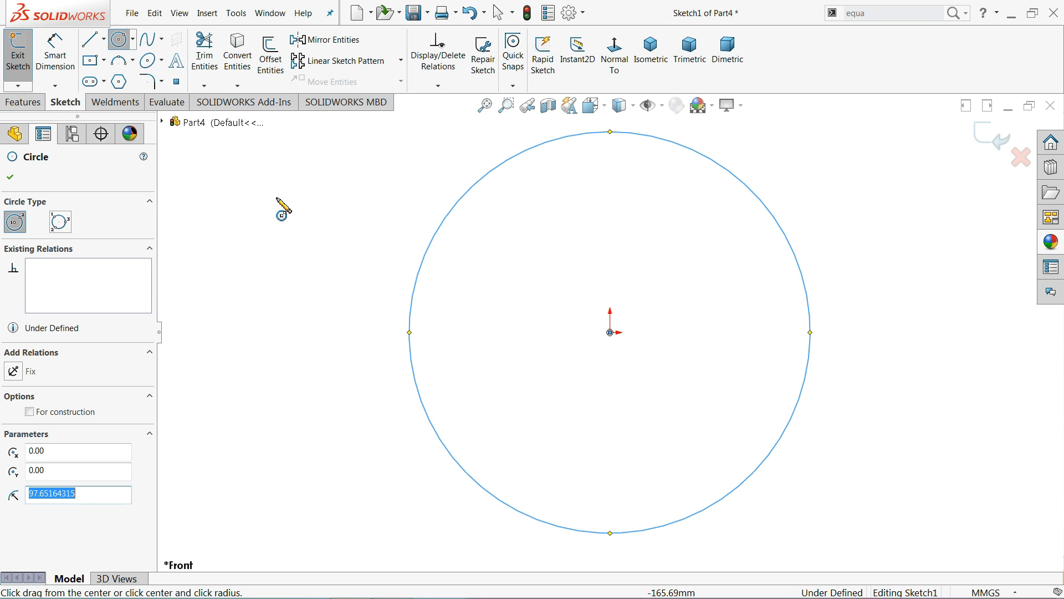
left_click(54, 54)
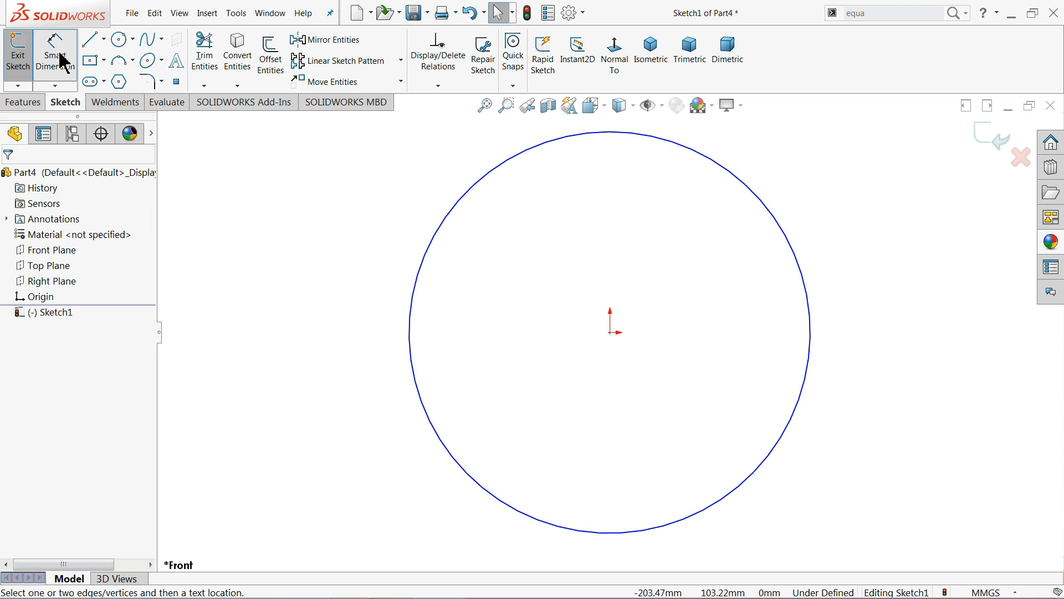
- Dimension the circle to 100 mm diameter and exit the sketch
left_click(428, 326)
type("100")
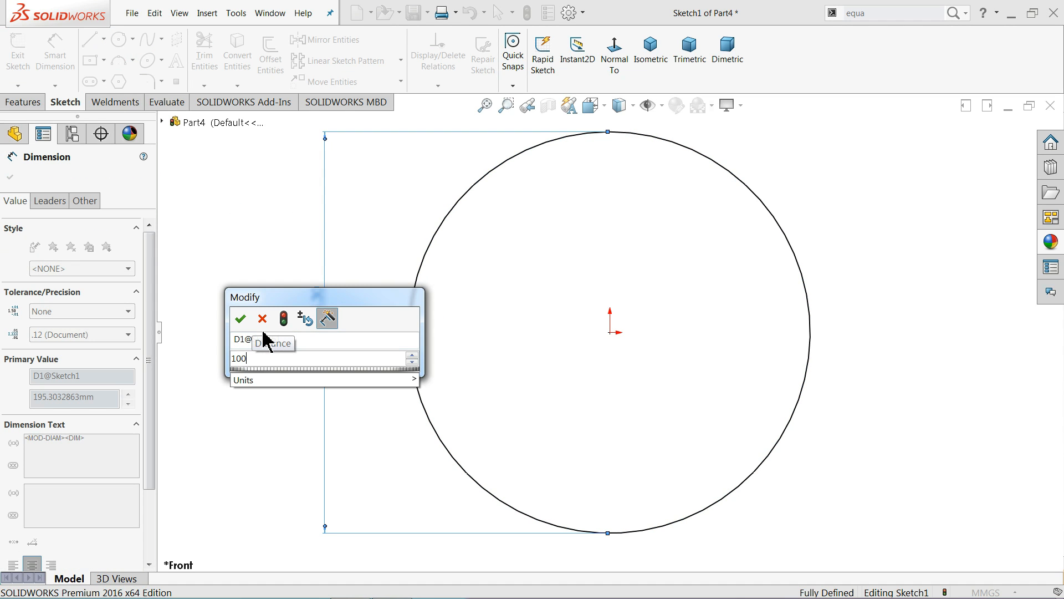
left_click(240, 318)
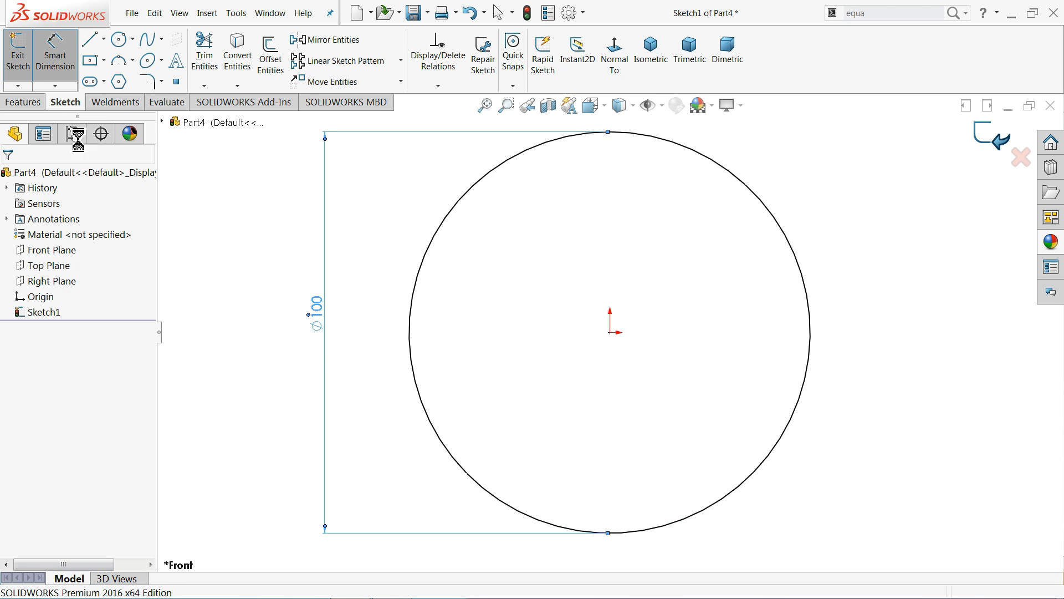
left_click(24, 51)
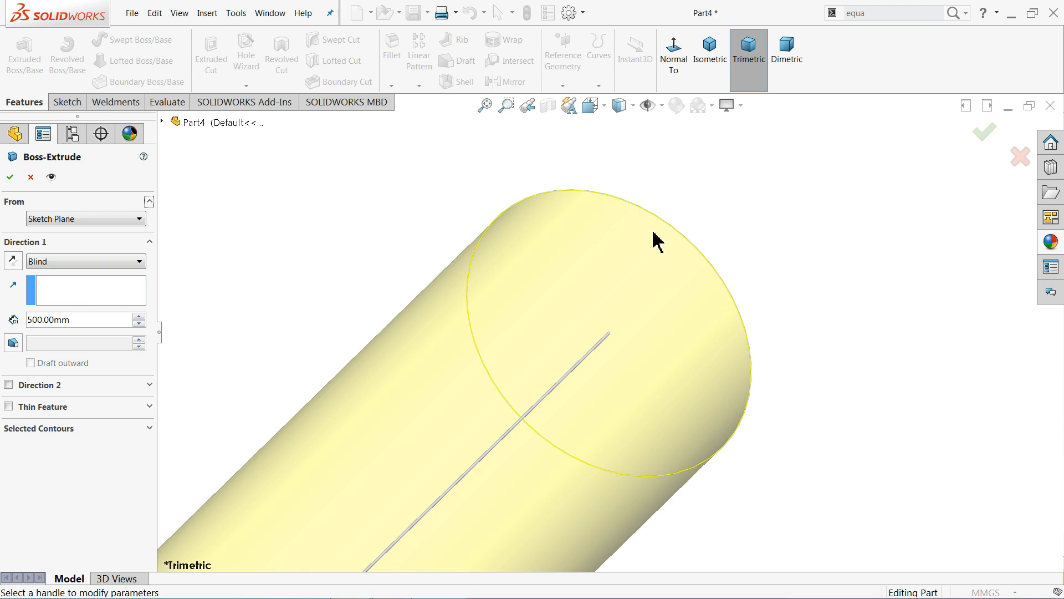
- Extrude the circle 500 mm into a solid cylinder (Boss-Extrude1), viewed isometrically
left_click(710, 54)
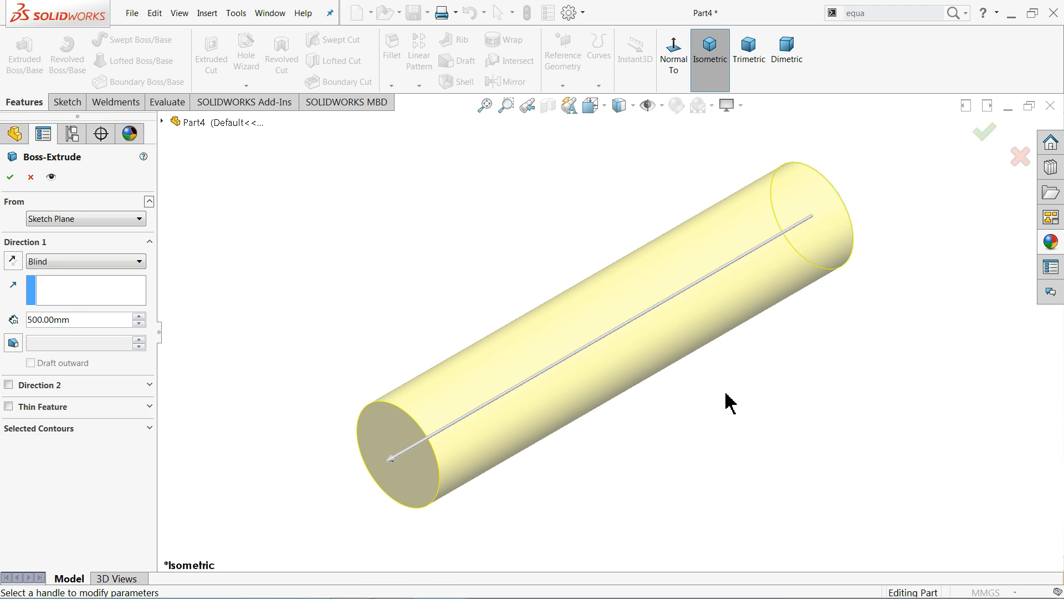
left_click(9, 178)
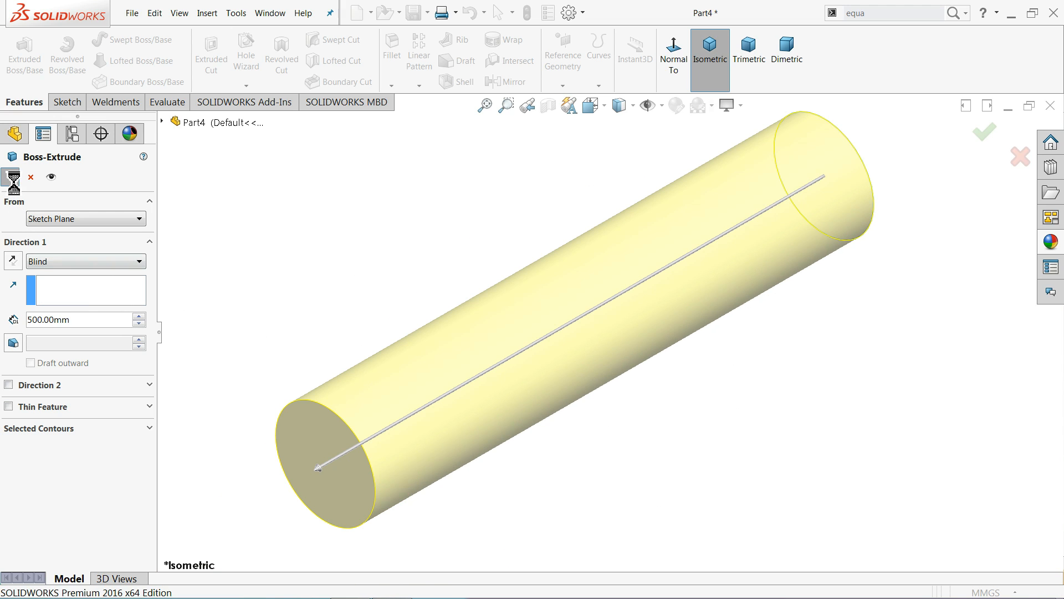
left_click(982, 131)
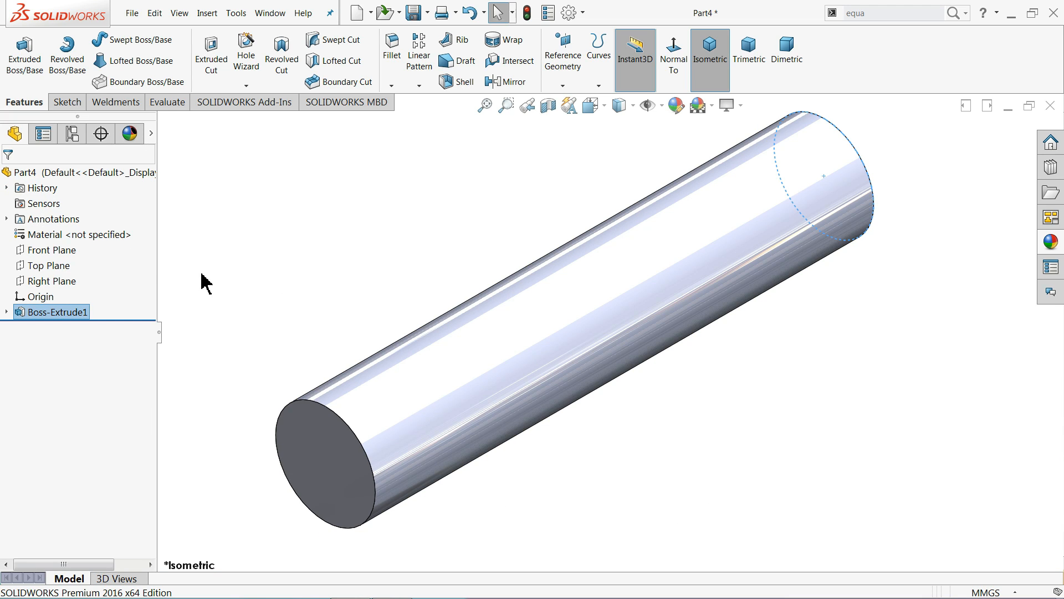
mouse_move(694, 156)
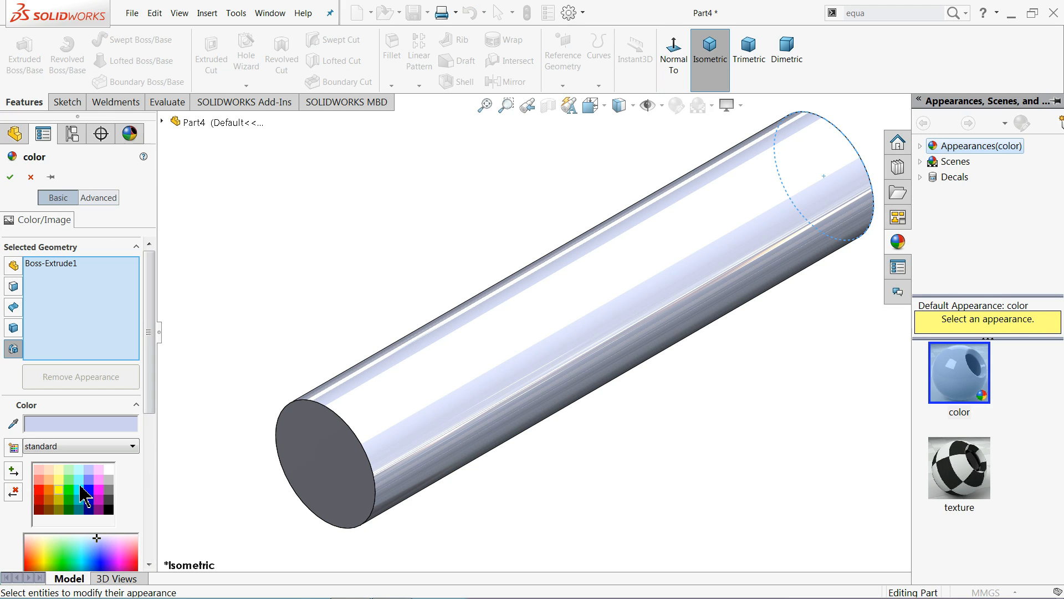
- Apply a cyan colour appearance to the cylinder
left_click(79, 478)
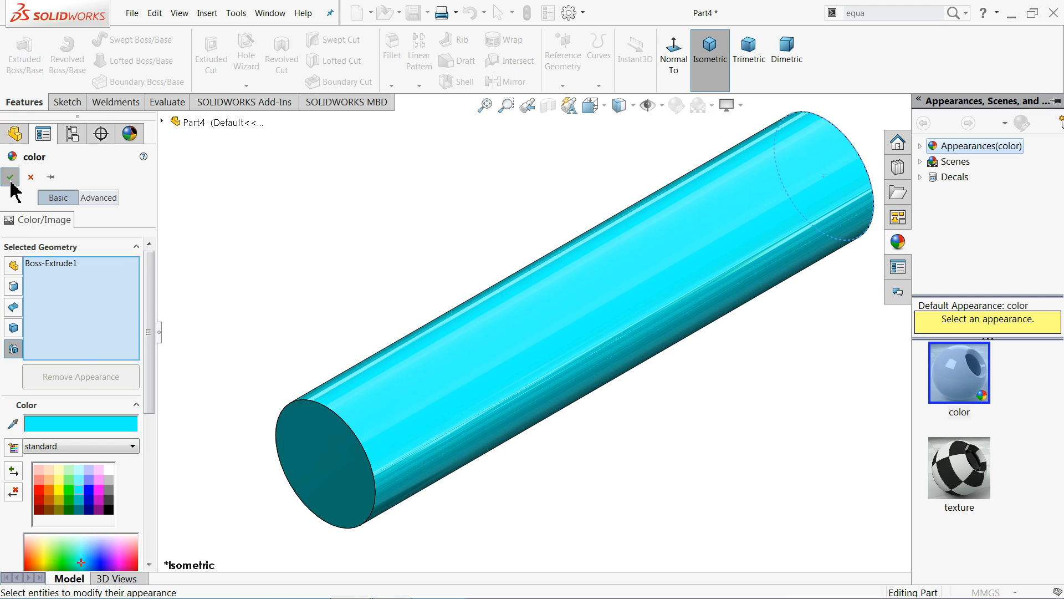
left_click(10, 177)
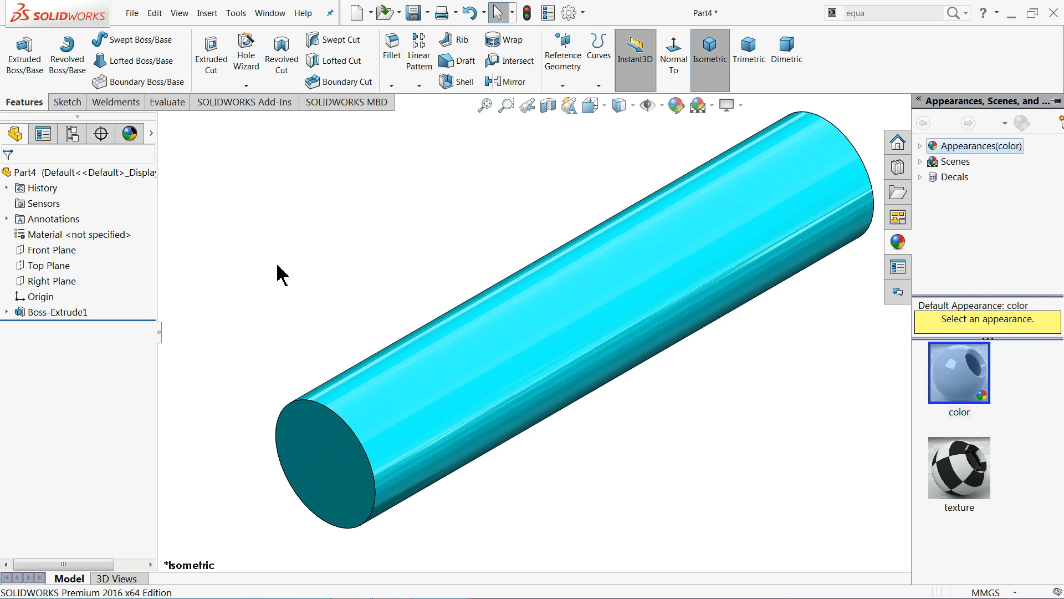
mouse_move(338, 38)
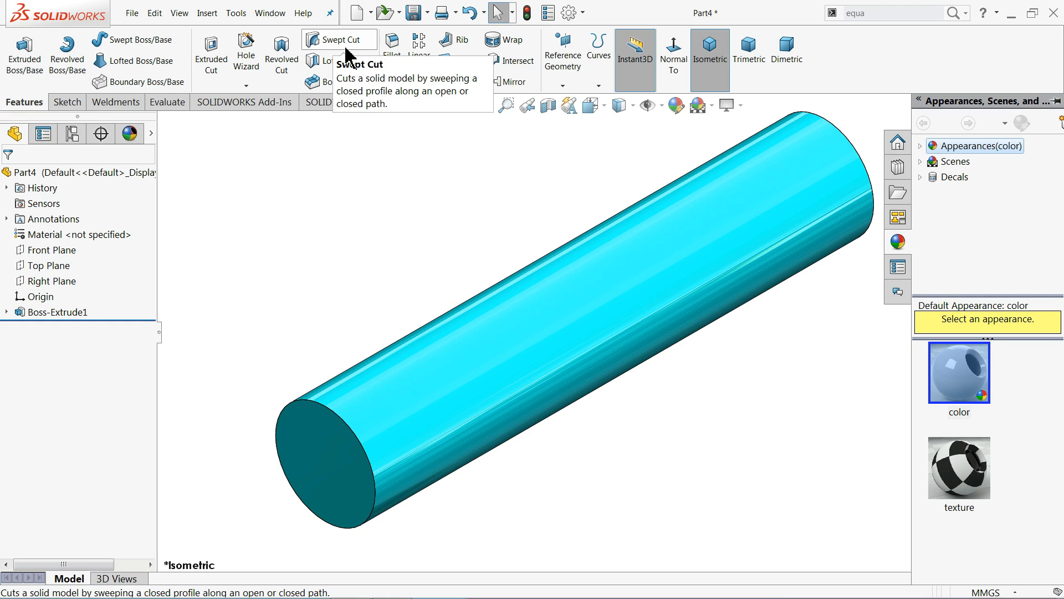
mouse_move(676, 217)
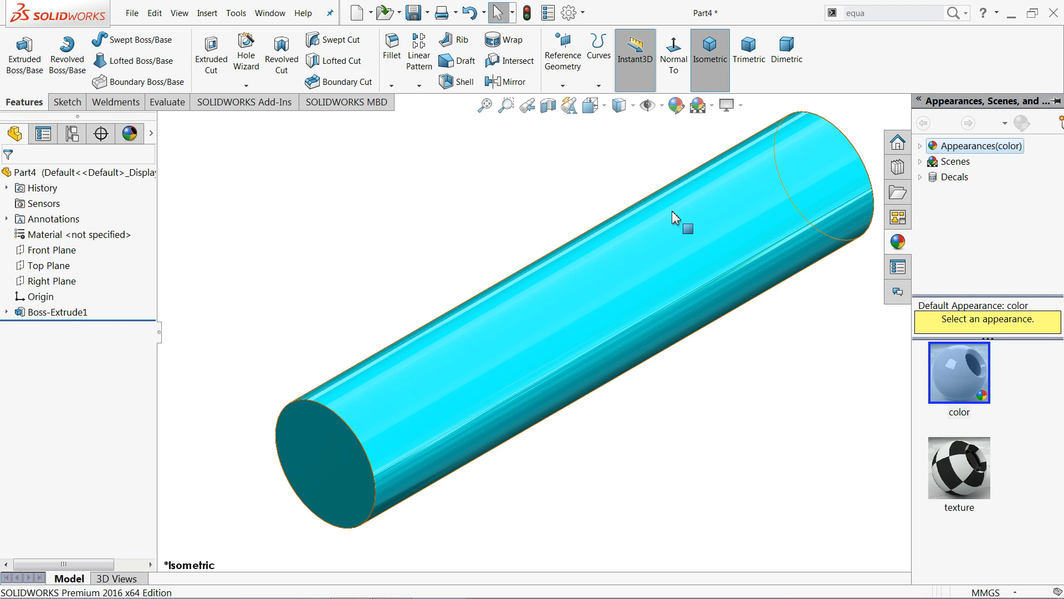
- Begin a new 3D sketch, 3DSketch1, on the cylinder
left_click(66, 102)
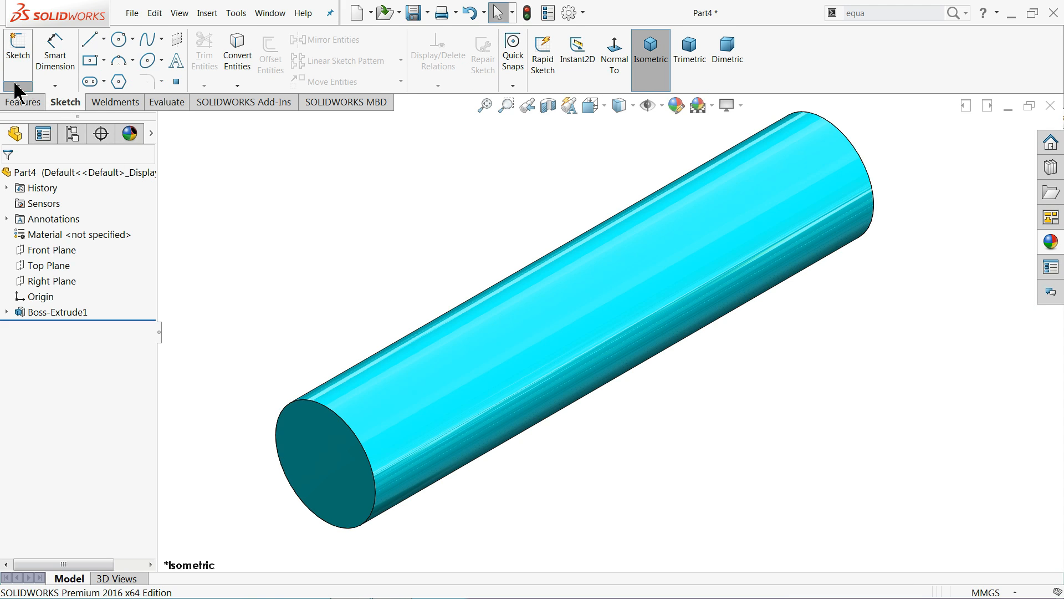
left_click(17, 47)
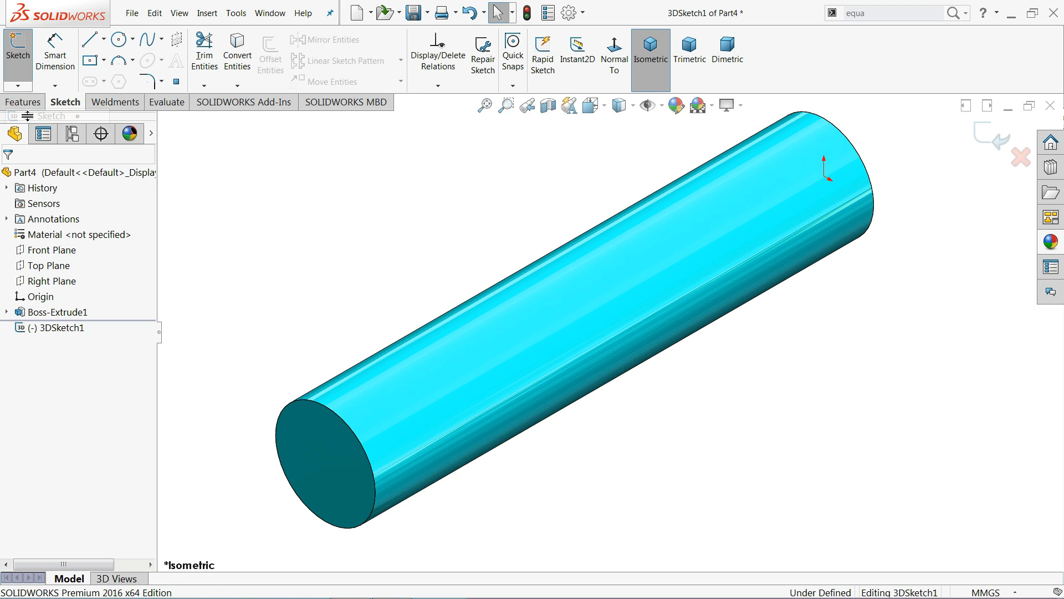
mouse_move(663, 230)
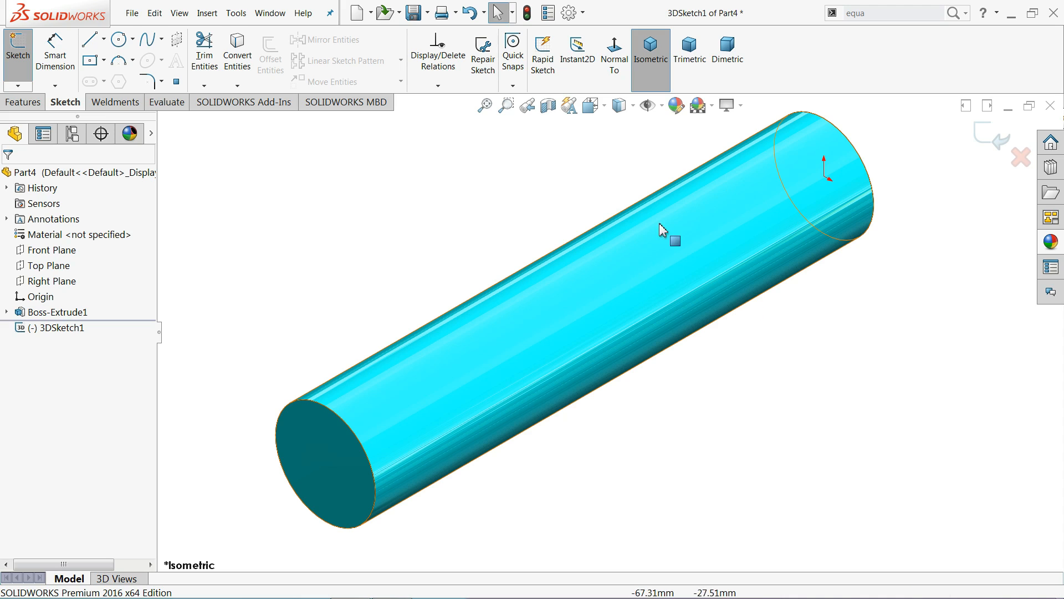
mouse_move(677, 234)
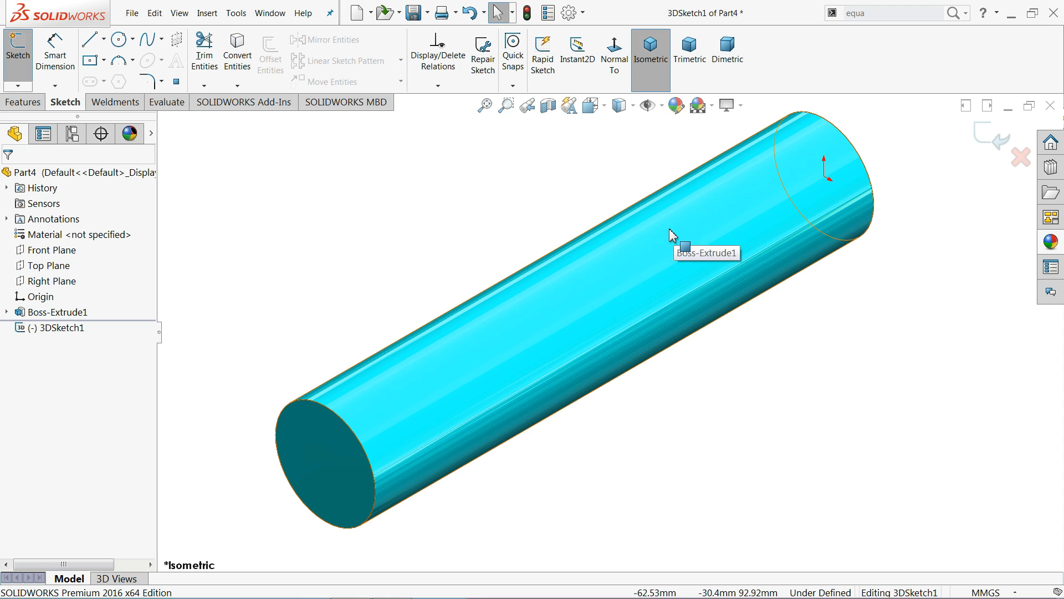
mouse_move(556, 136)
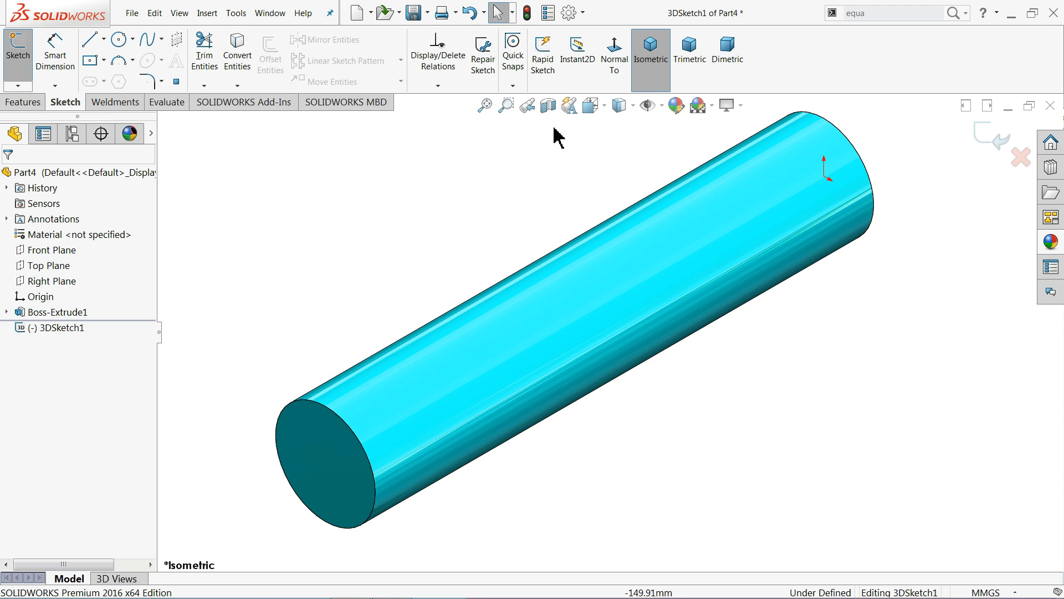
- Find and launch the Equation Driven Curve tool via the command search ('eq')
left_click(236, 12)
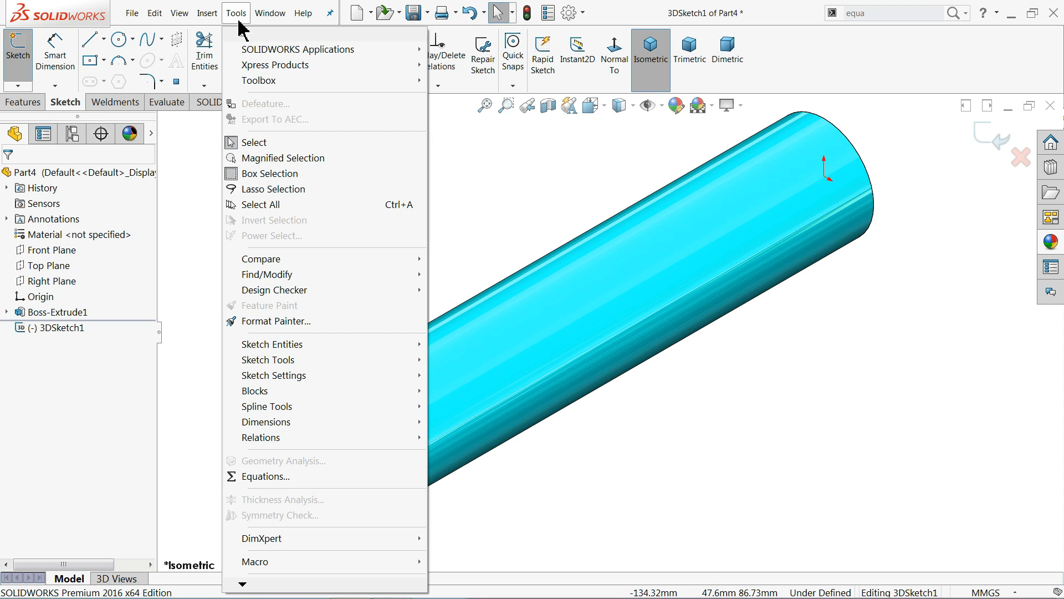
mouse_move(271, 344)
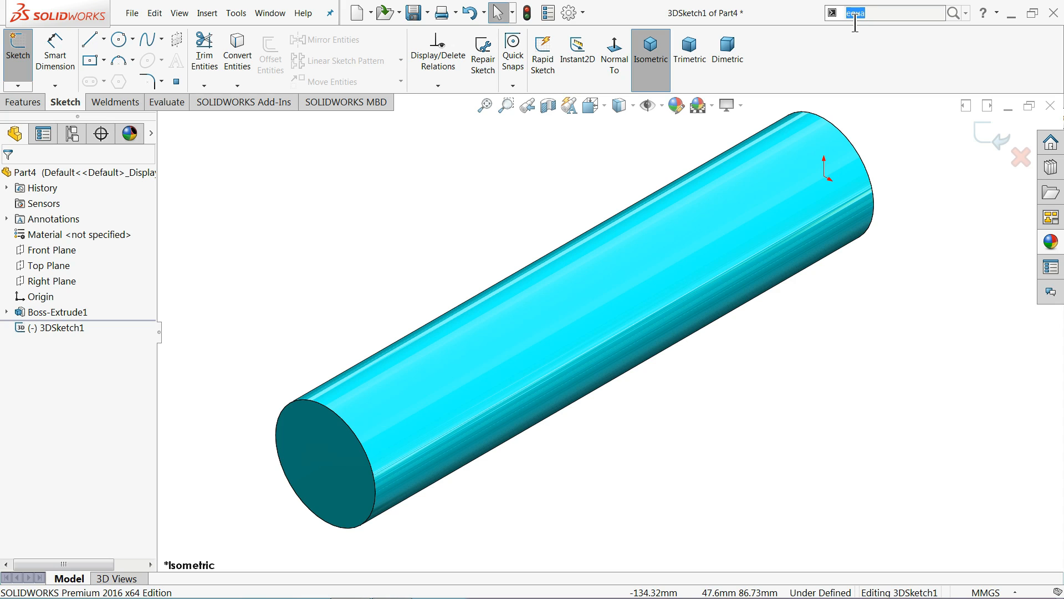
type("eq")
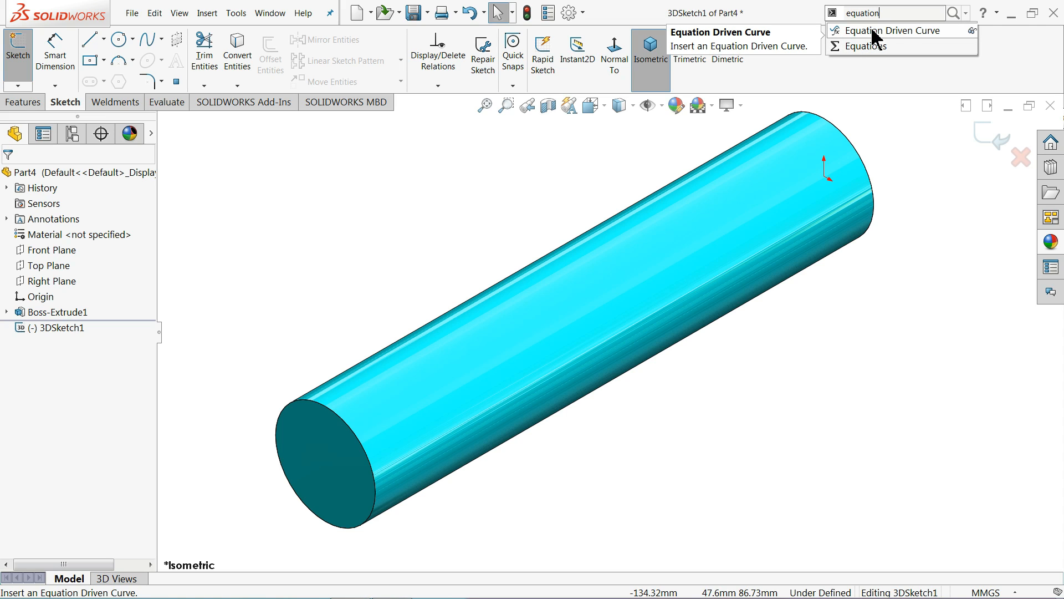
left_click(897, 30)
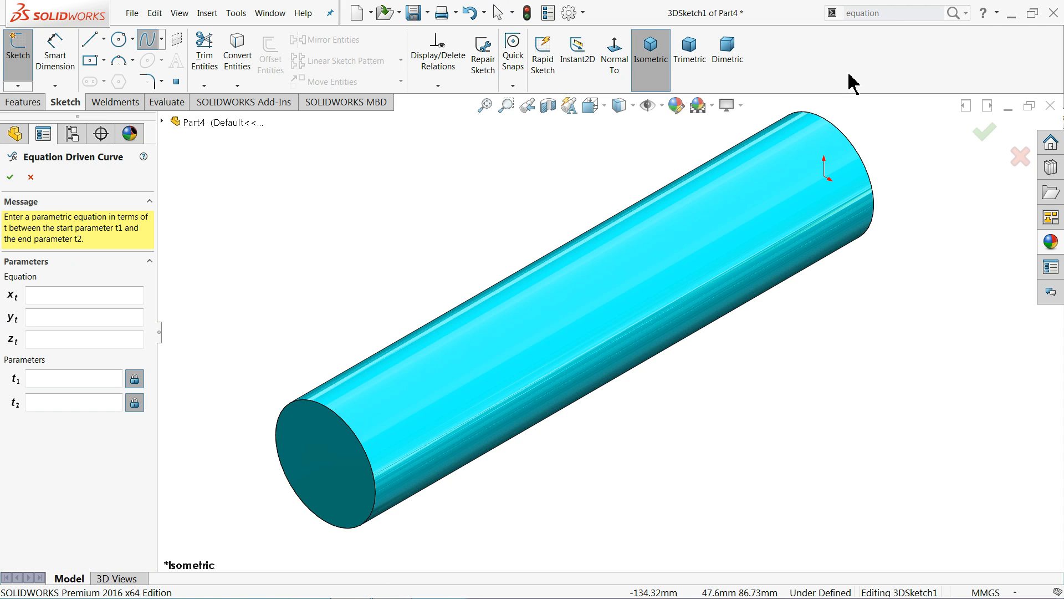
mouse_move(157, 347)
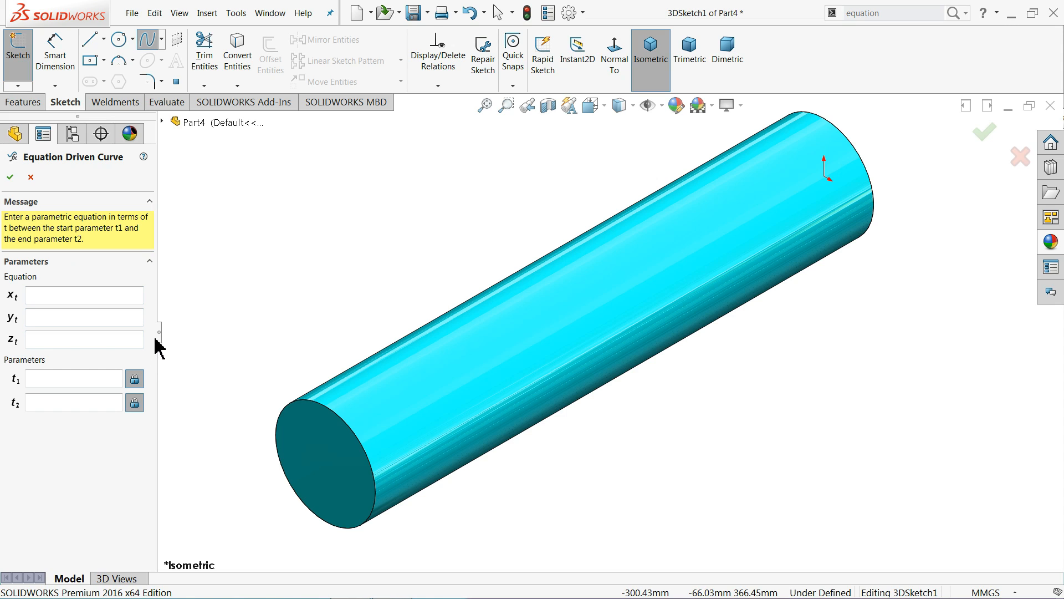
mouse_move(42, 453)
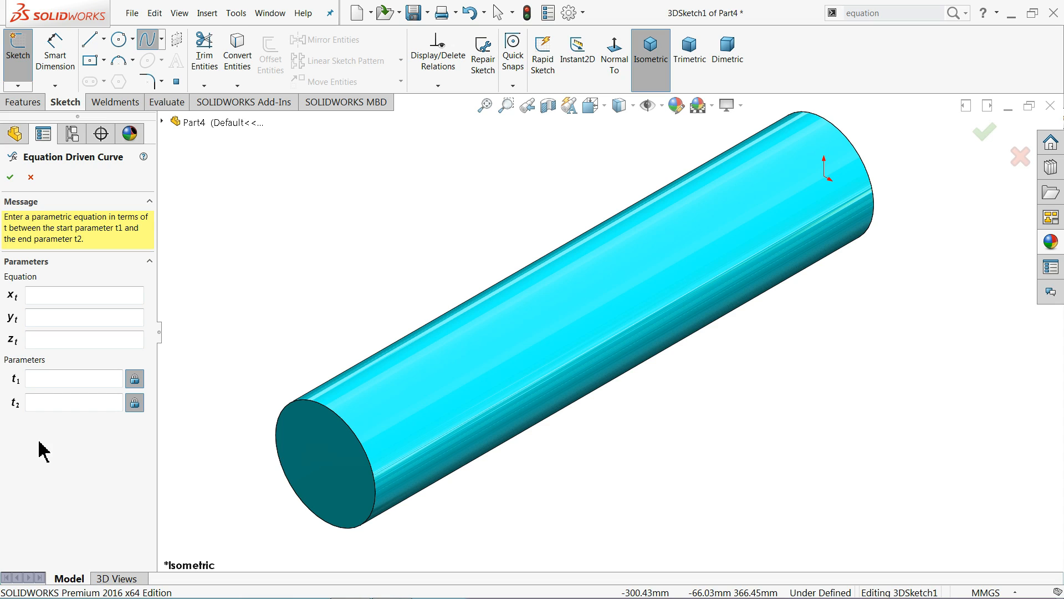
- Enter x = 50*sin(t) and y = 50*cos(t) for the curve
left_click(84, 294)
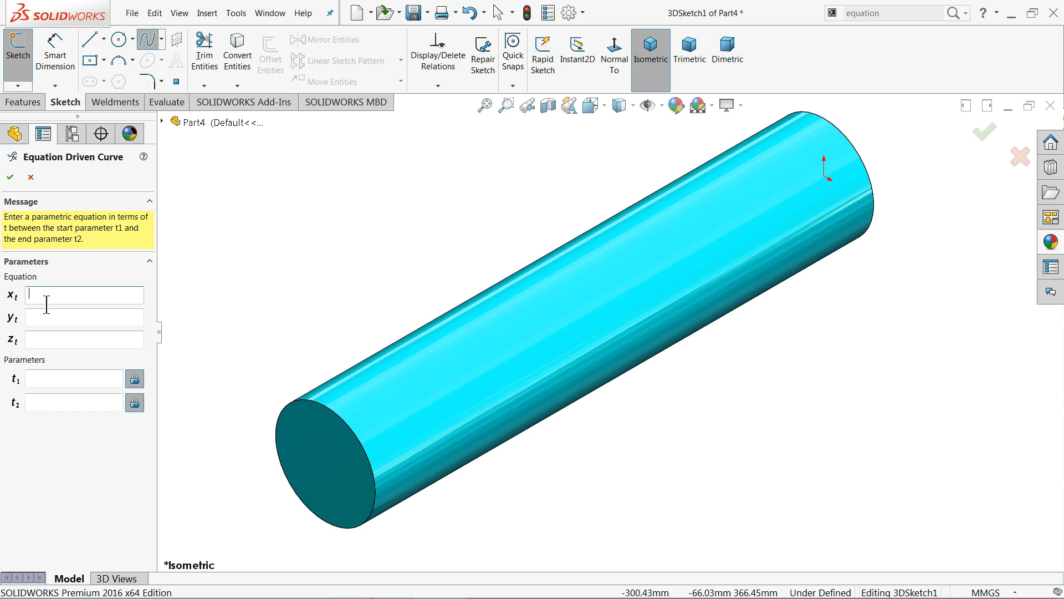
type("50*")
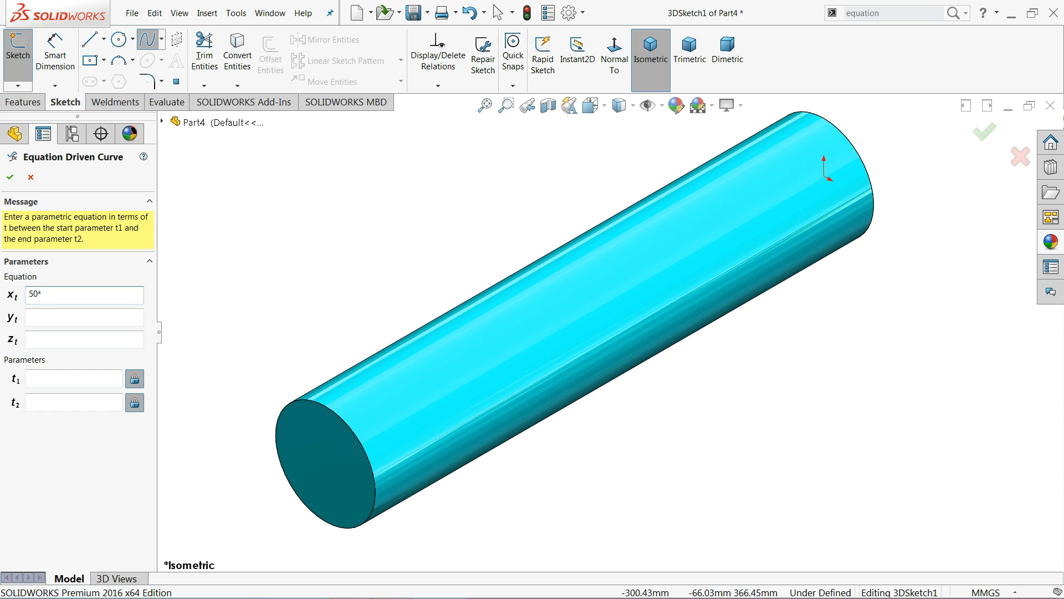
type("sin")
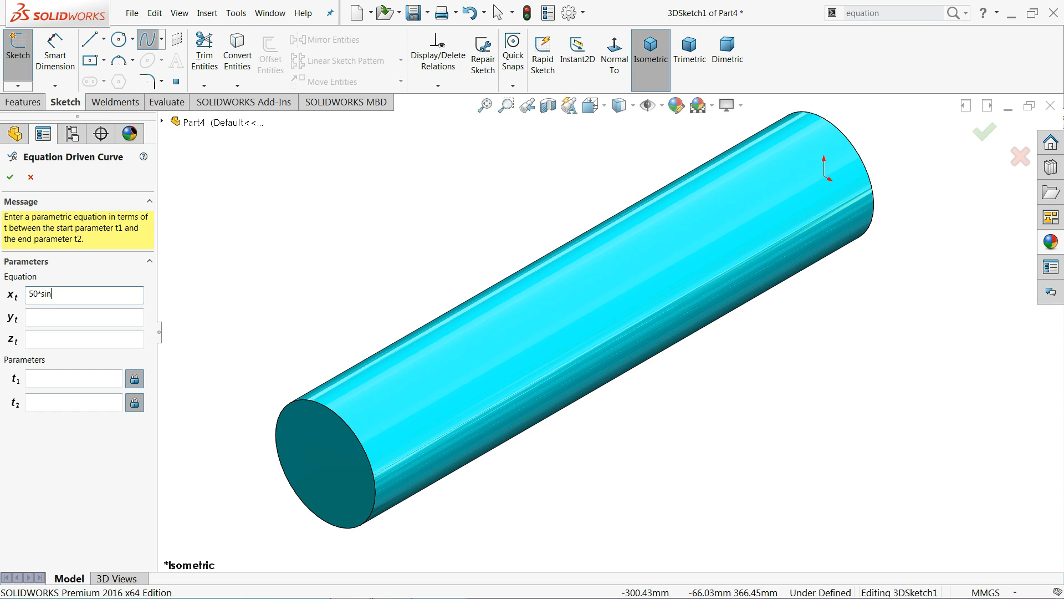
type("(t)")
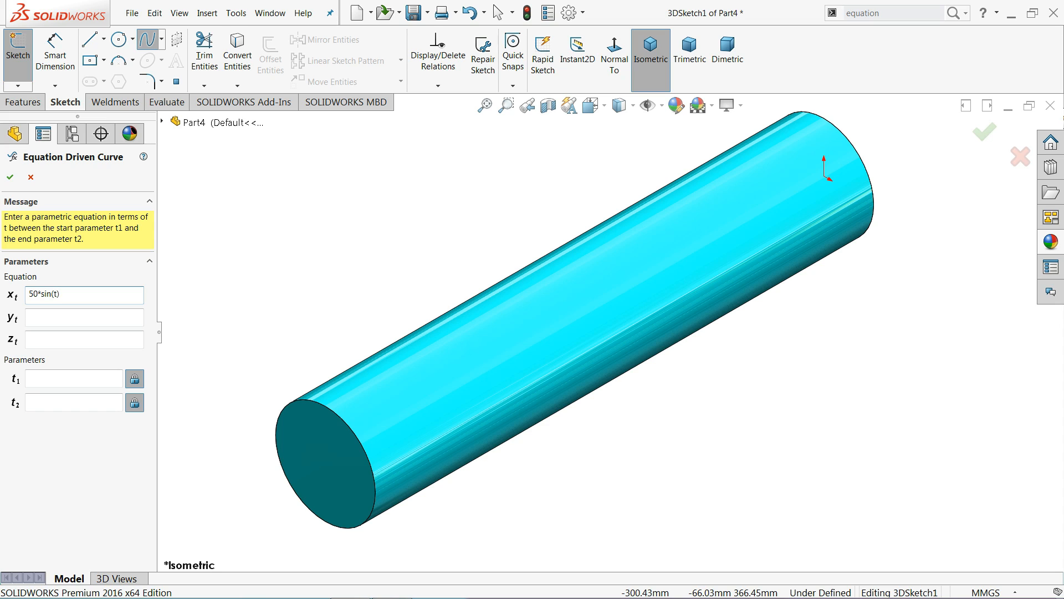
left_click(83, 318)
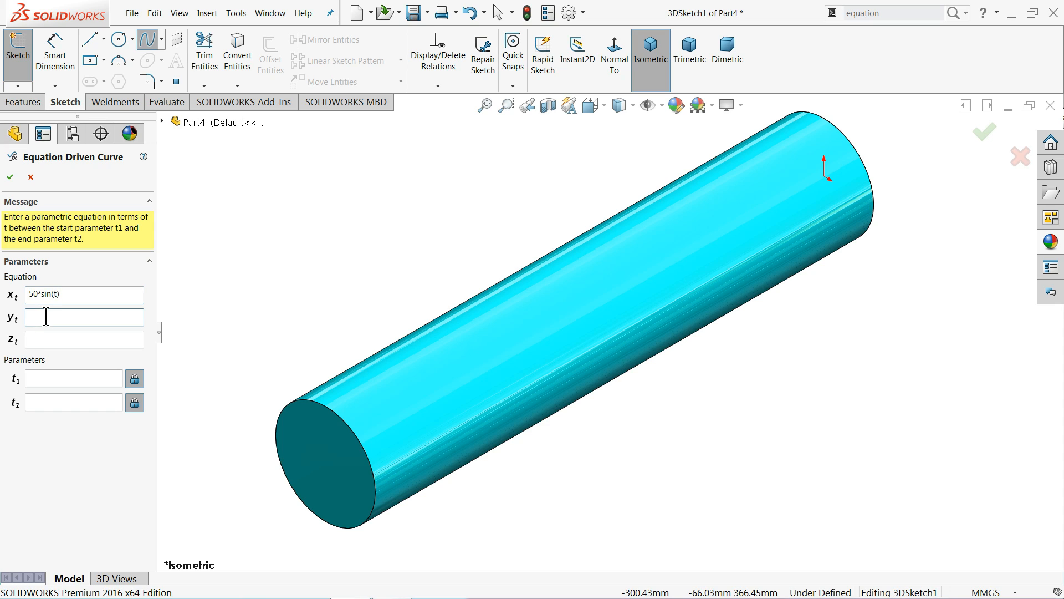
type("50*")
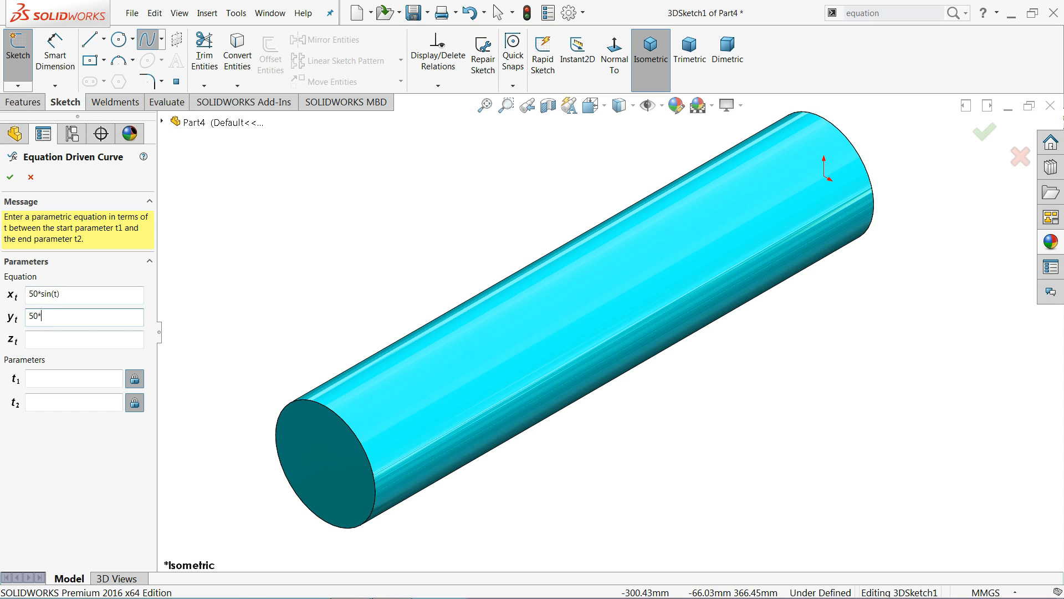
type("cos(")
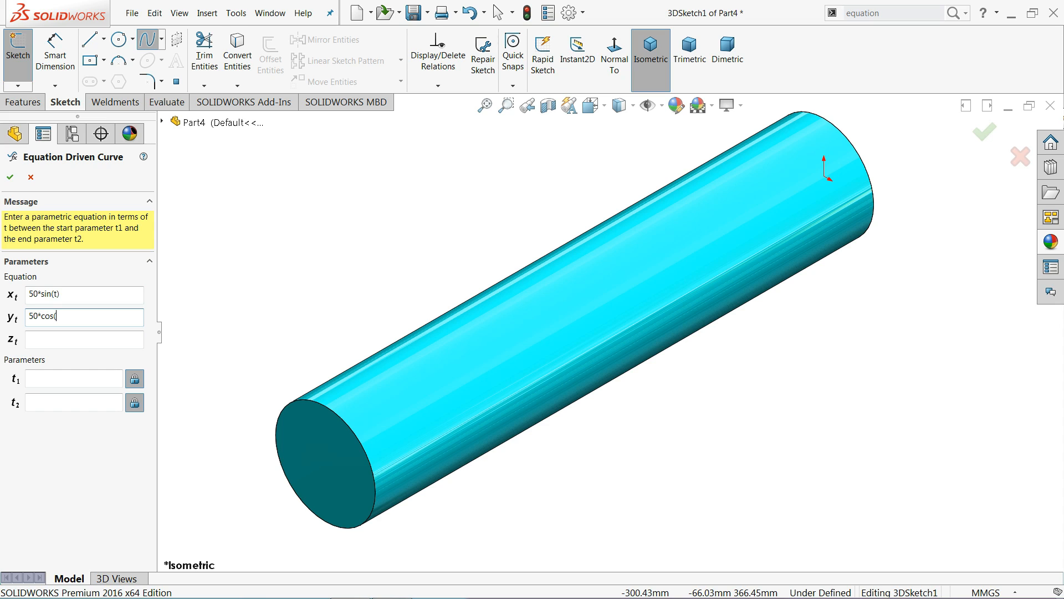
type("t)")
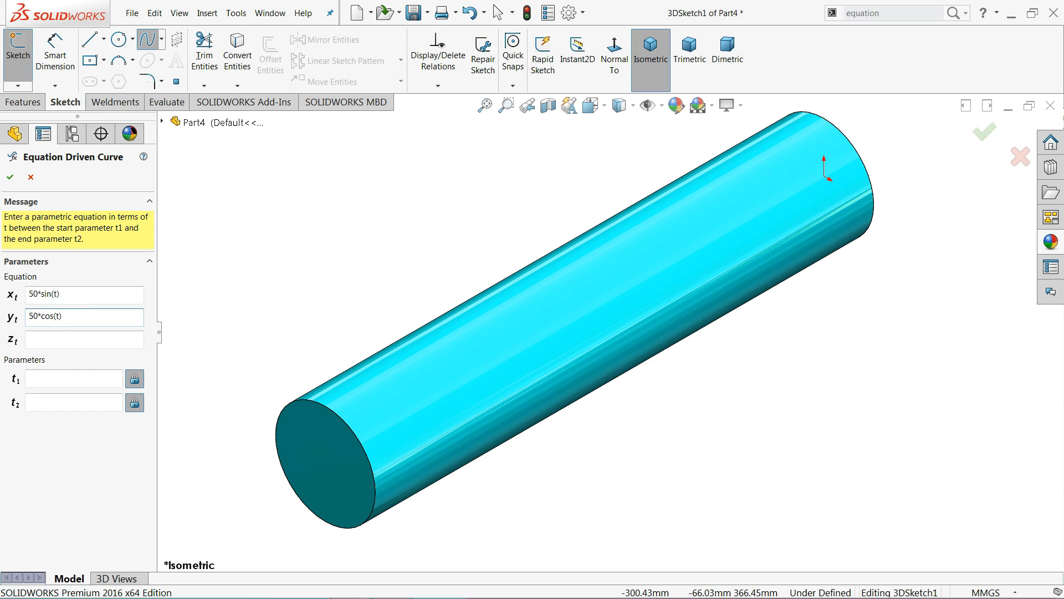
- Enter z = 20*sin(3.5*t)+10*t for the curve
left_click(84, 340)
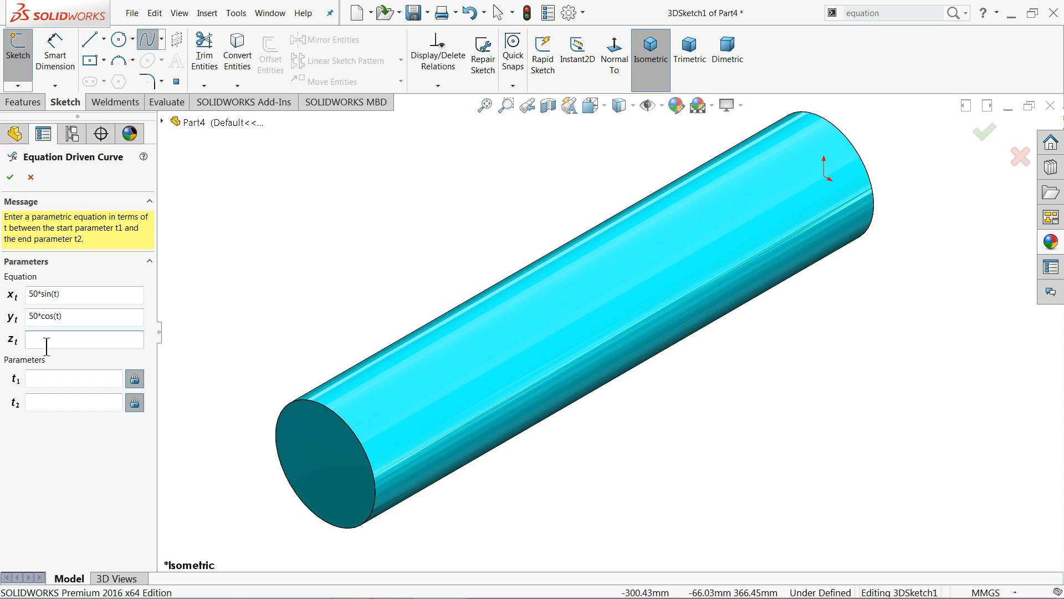
type("20*s")
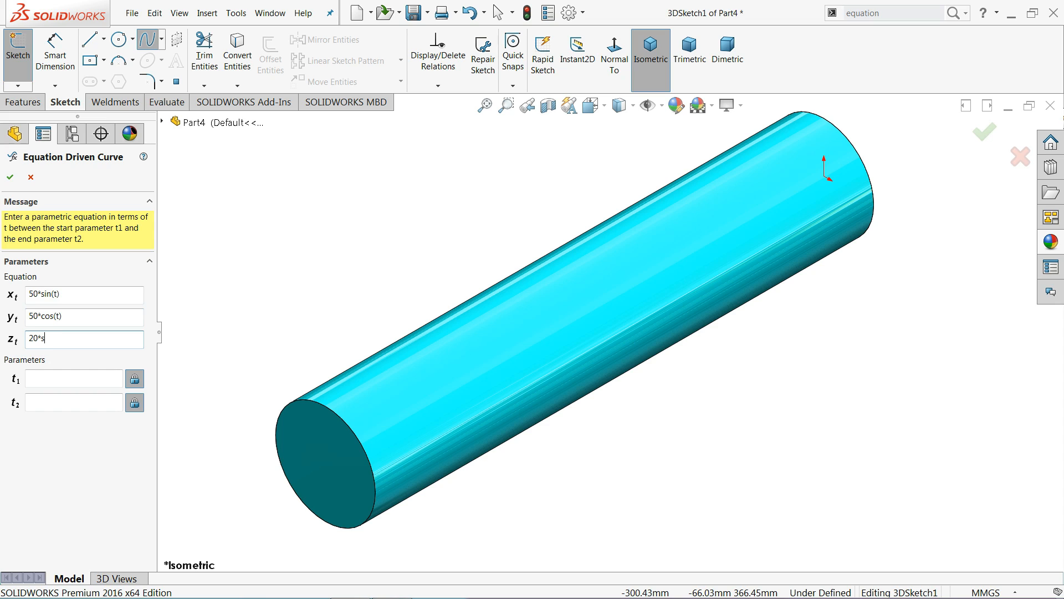
type("in")
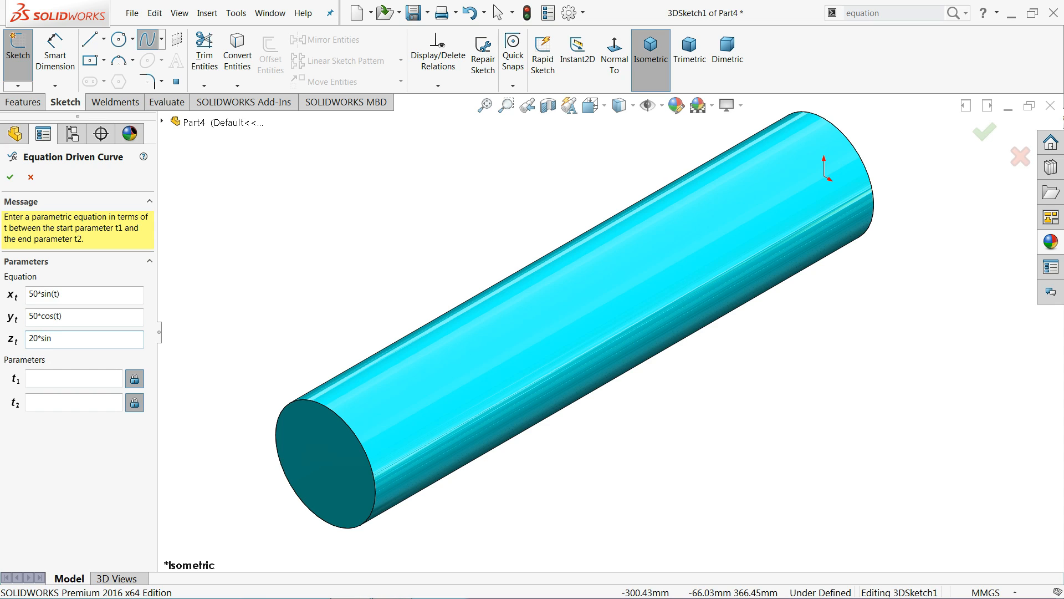
type("(")
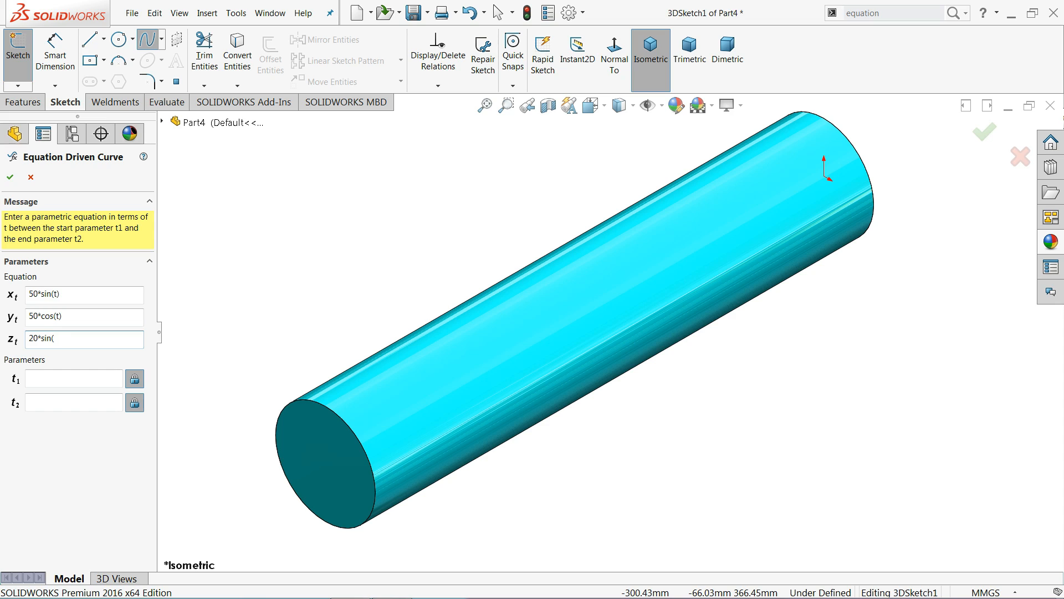
type("3.5*")
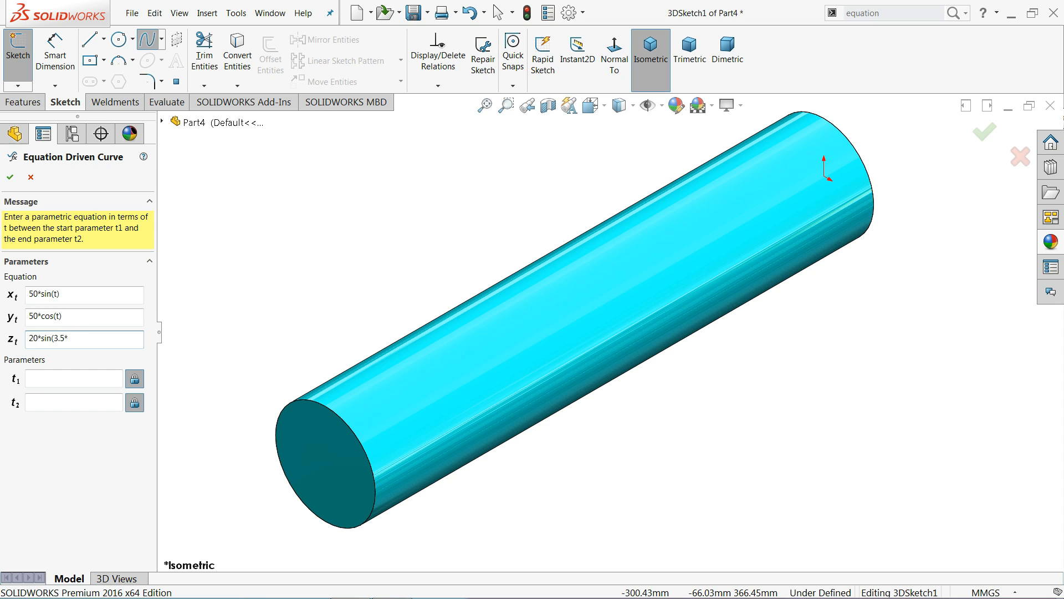
type("t)")
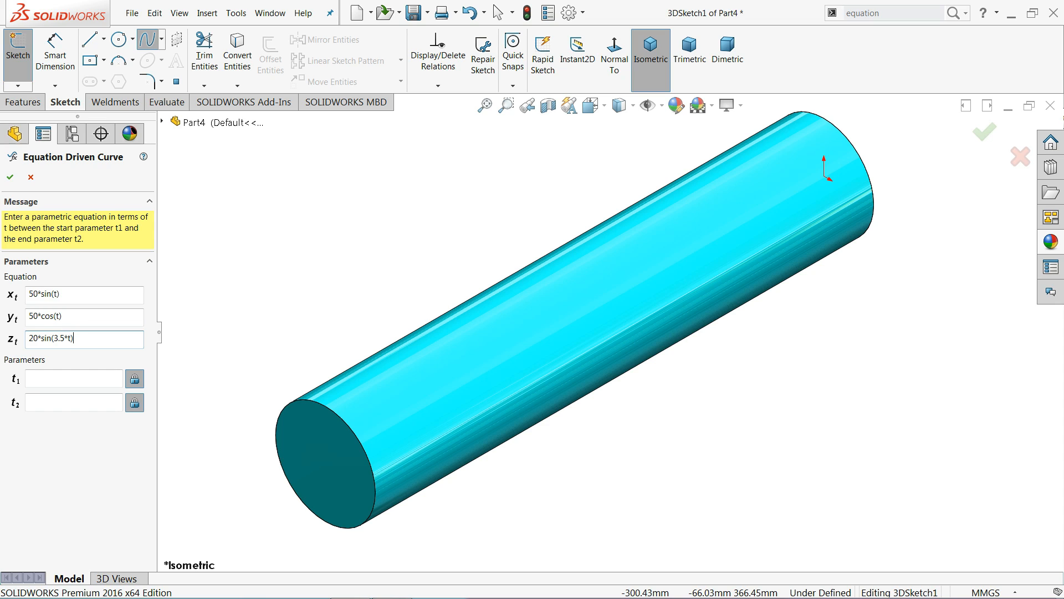
type("+")
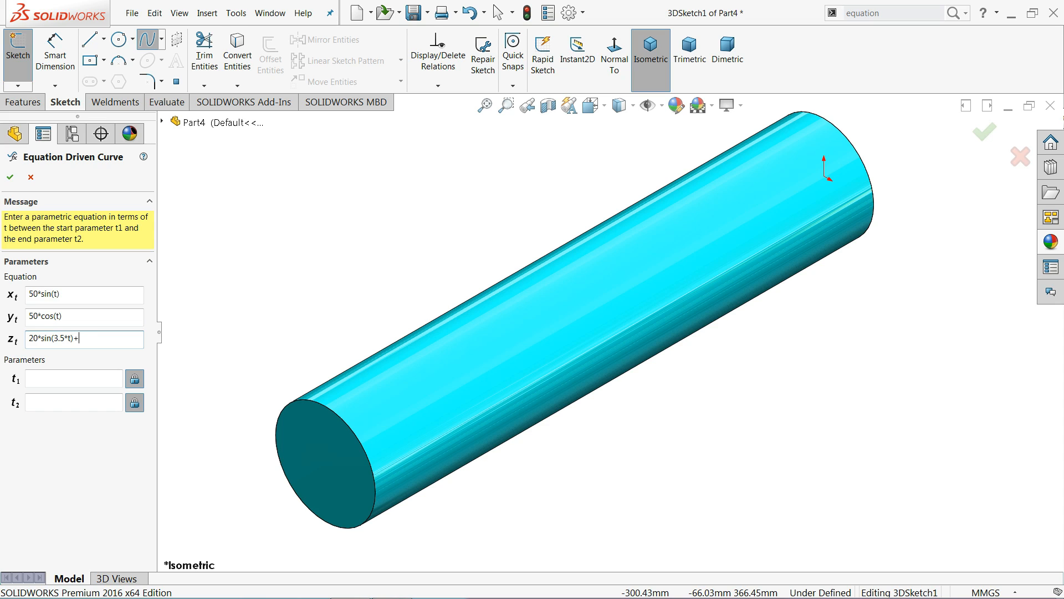
type("10*t")
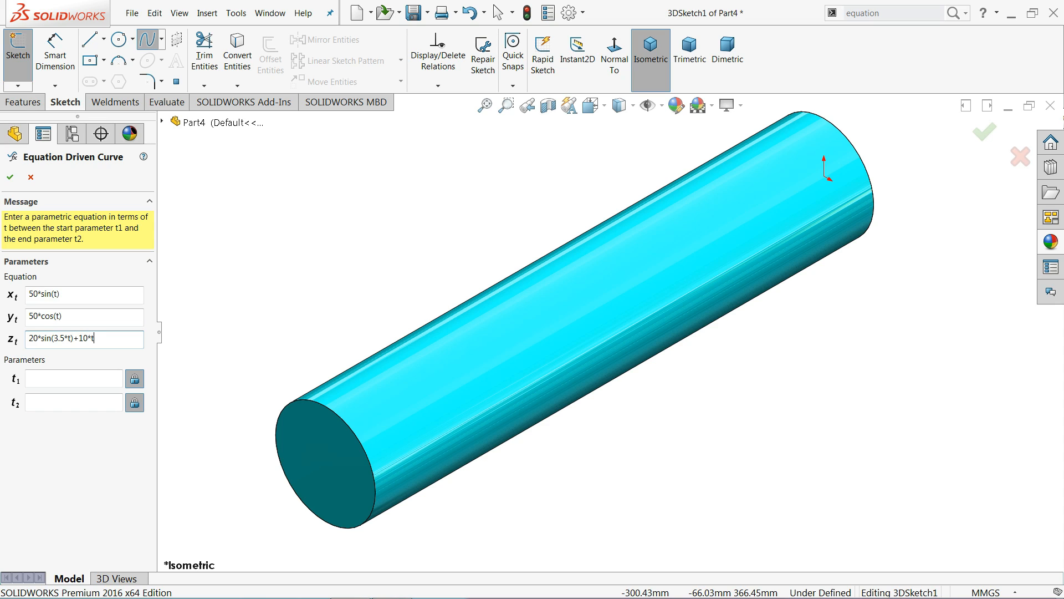
left_click(73, 378)
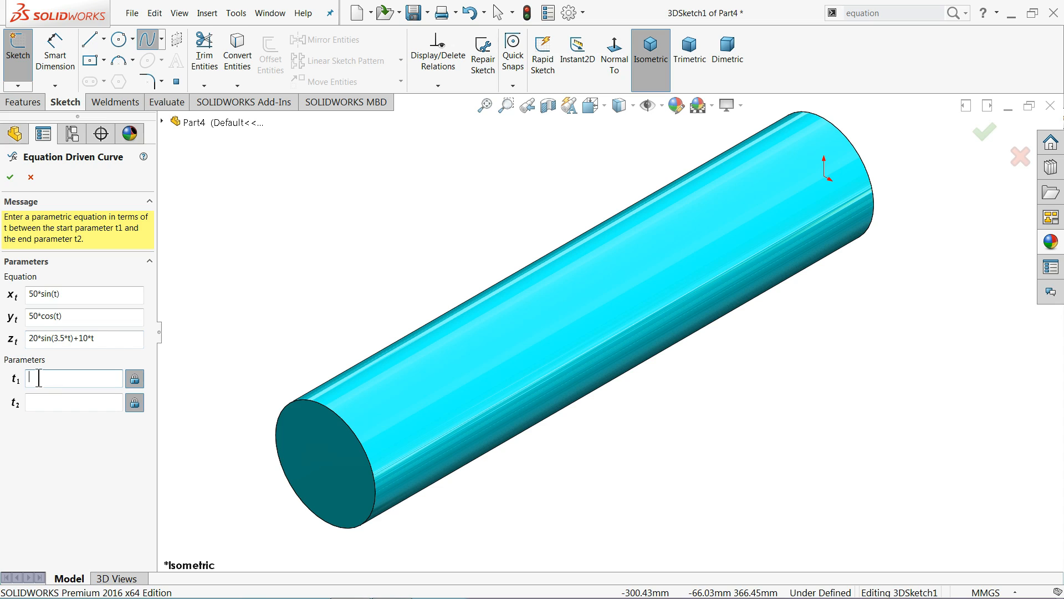
- Set the curve parameter range to start 0 and end 50 (replacing pi)
type("0")
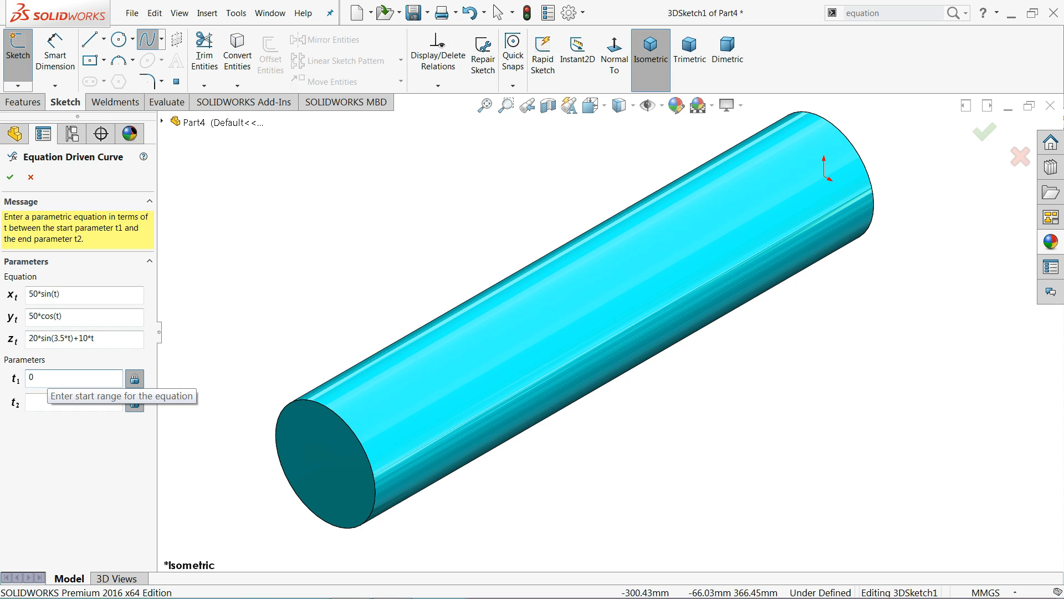
left_click(73, 402)
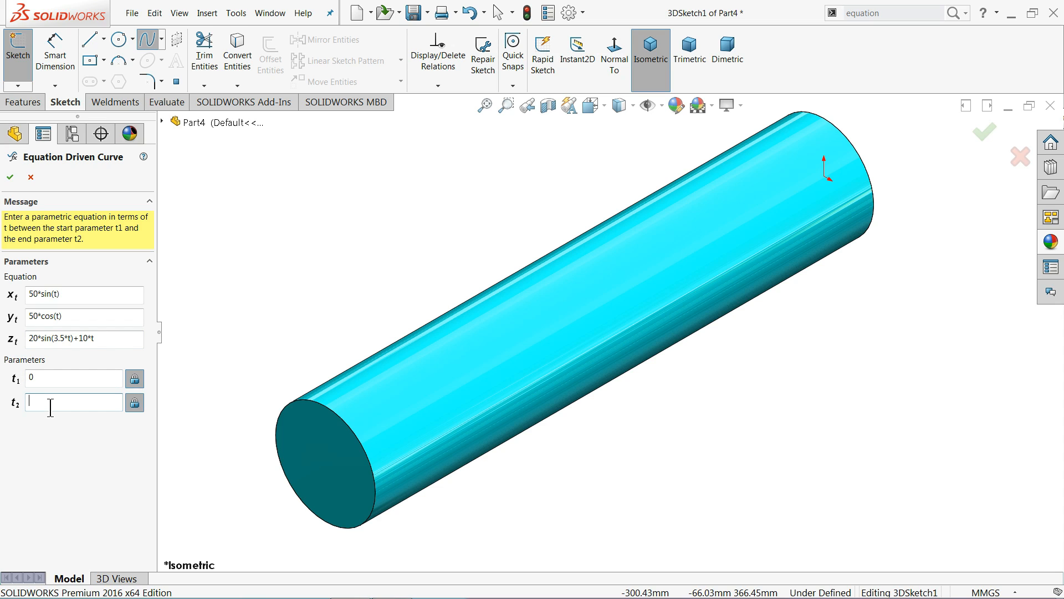
type("pi")
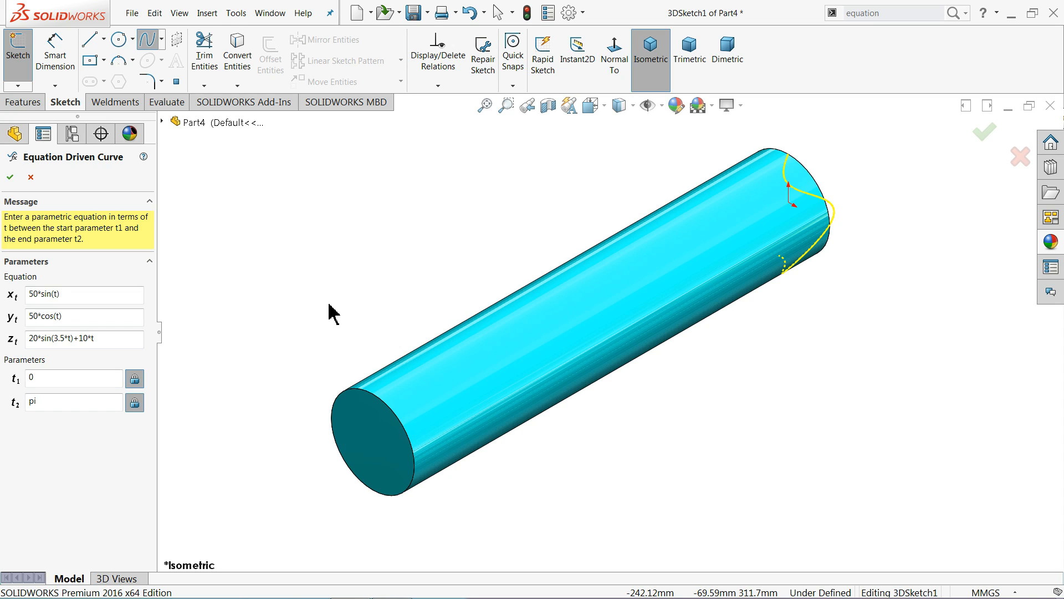
left_click(81, 317)
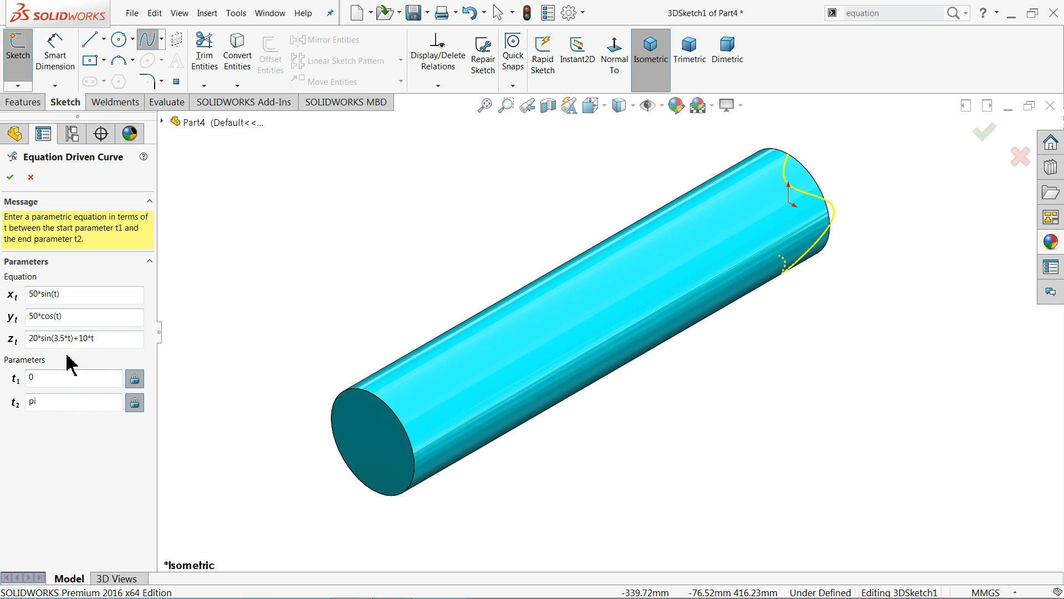
left_click(84, 339)
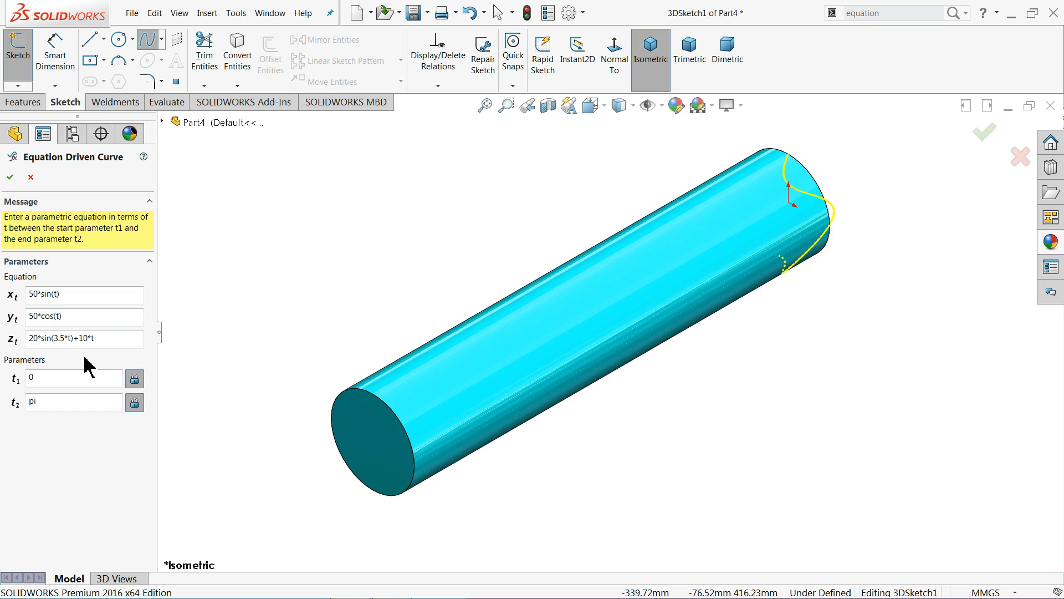
triple_click(72, 402)
type("5")
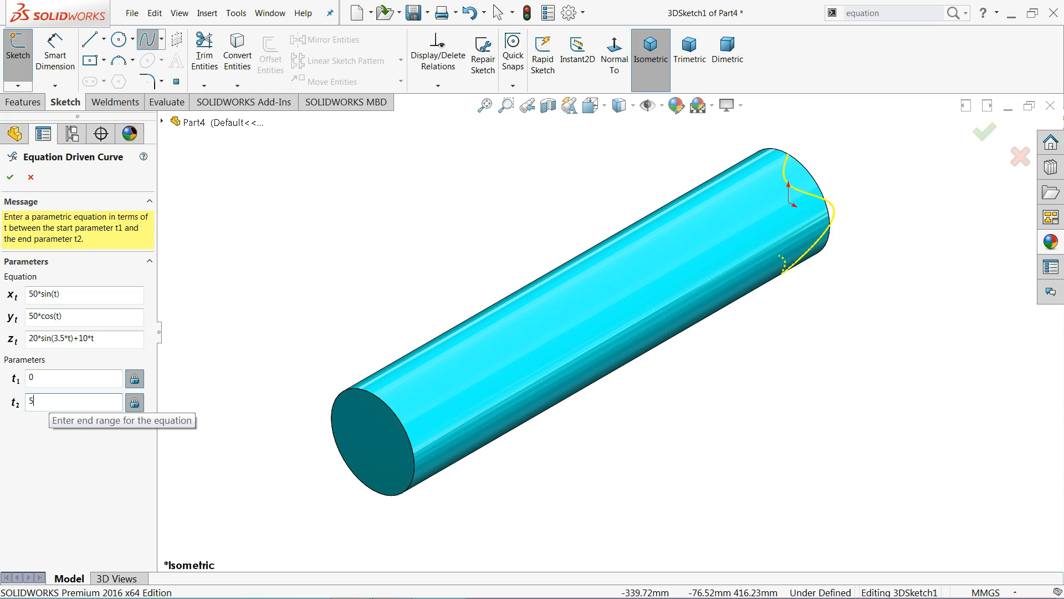
type("0")
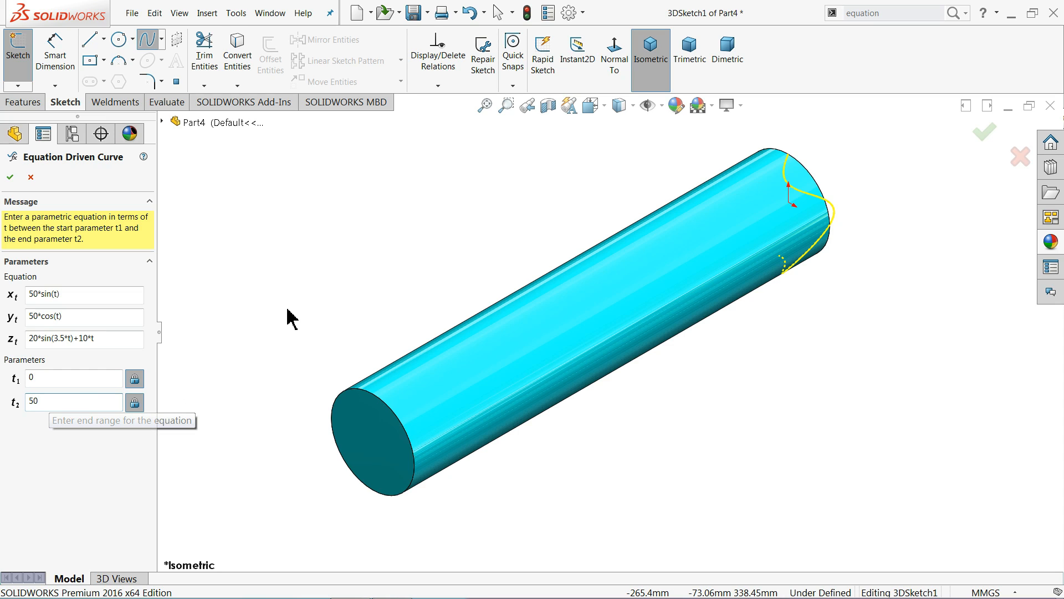
mouse_move(385, 328)
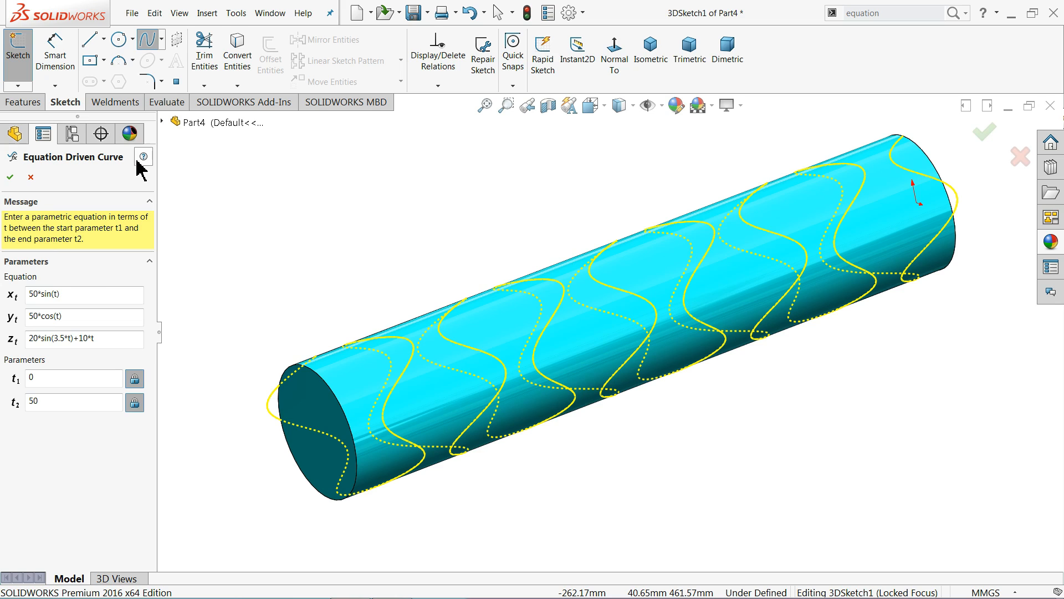
mouse_move(143, 156)
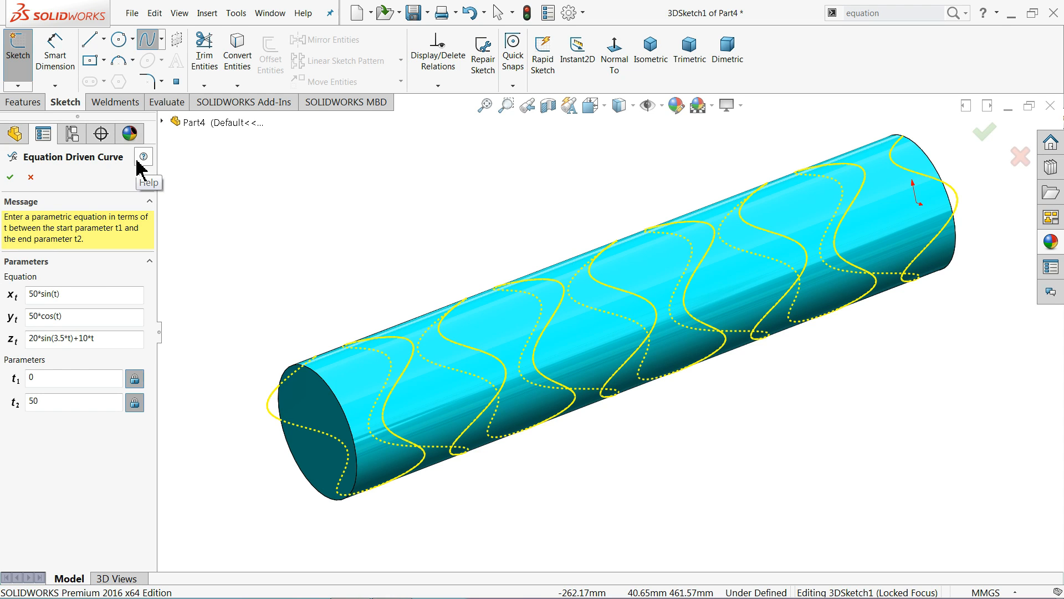
mouse_move(300, 278)
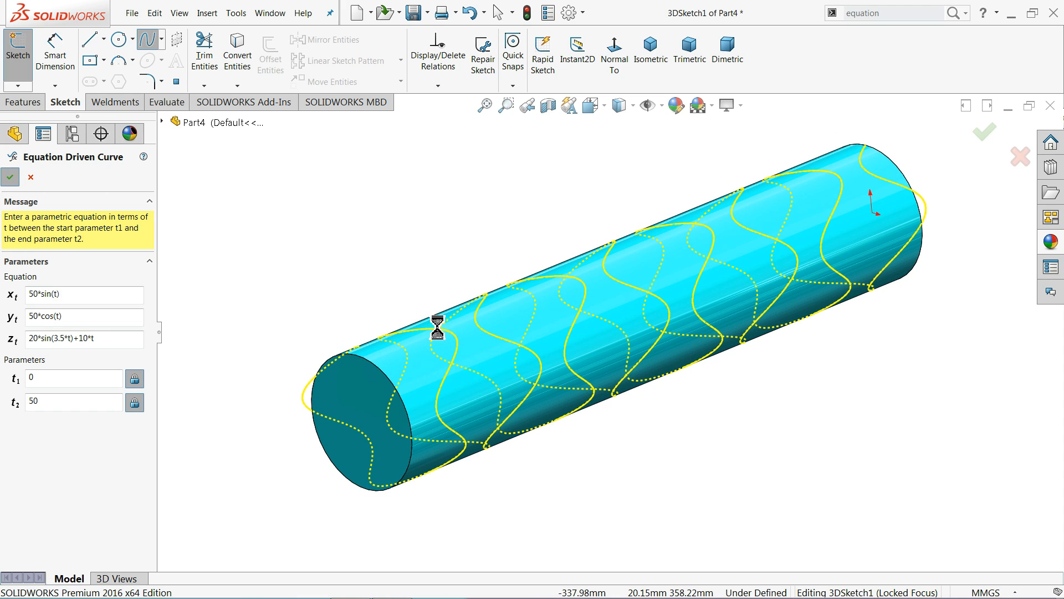
mouse_move(478, 348)
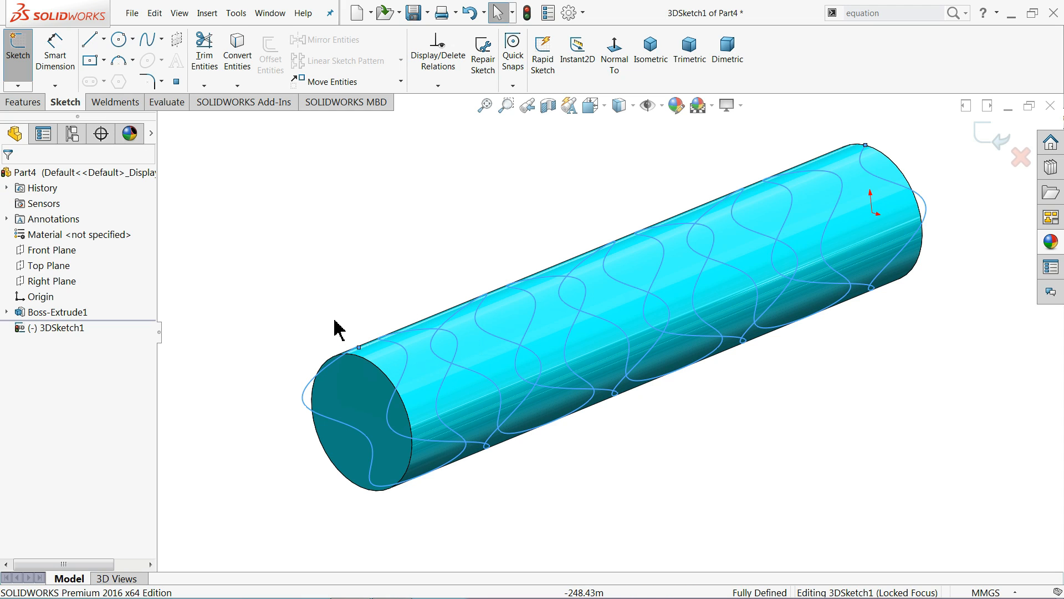
mouse_move(448, 197)
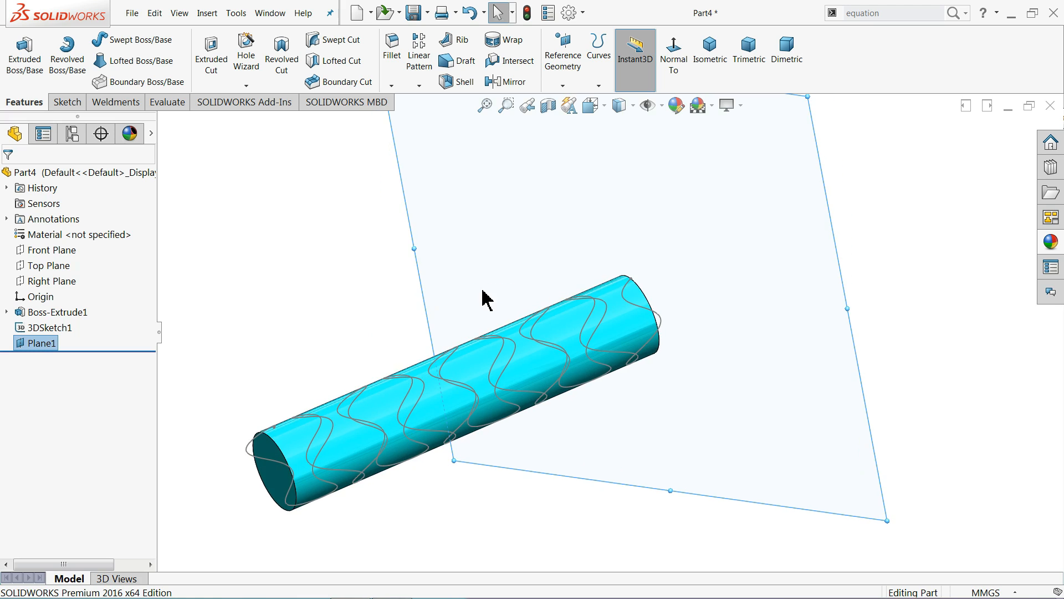
- Switch to the sketching commands after creating Plane1
left_click(67, 102)
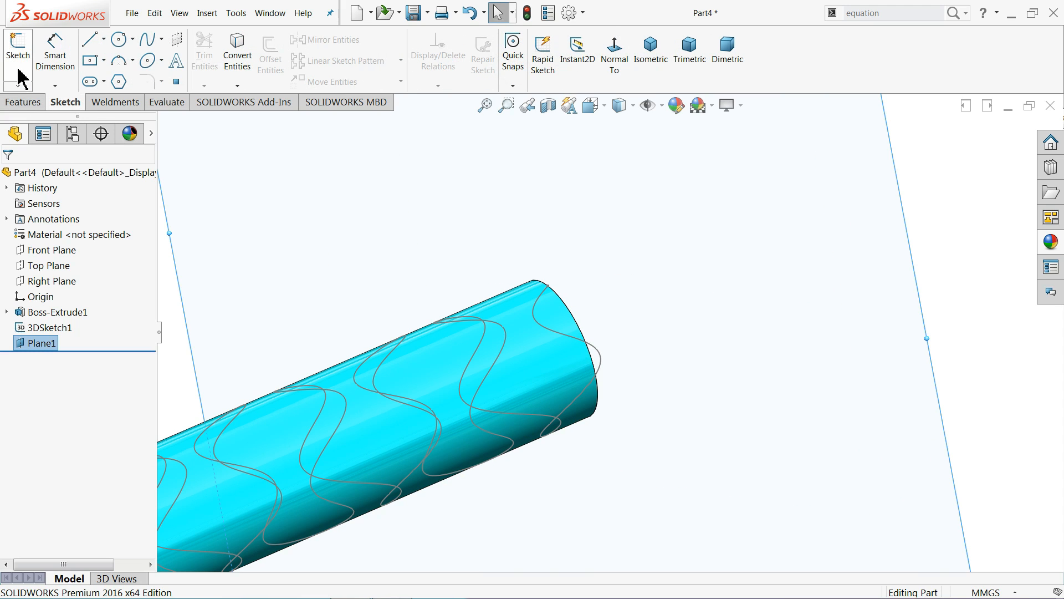
- Sketch a small circle on Plane1 centred on the wavy curve's end point
left_click(115, 38)
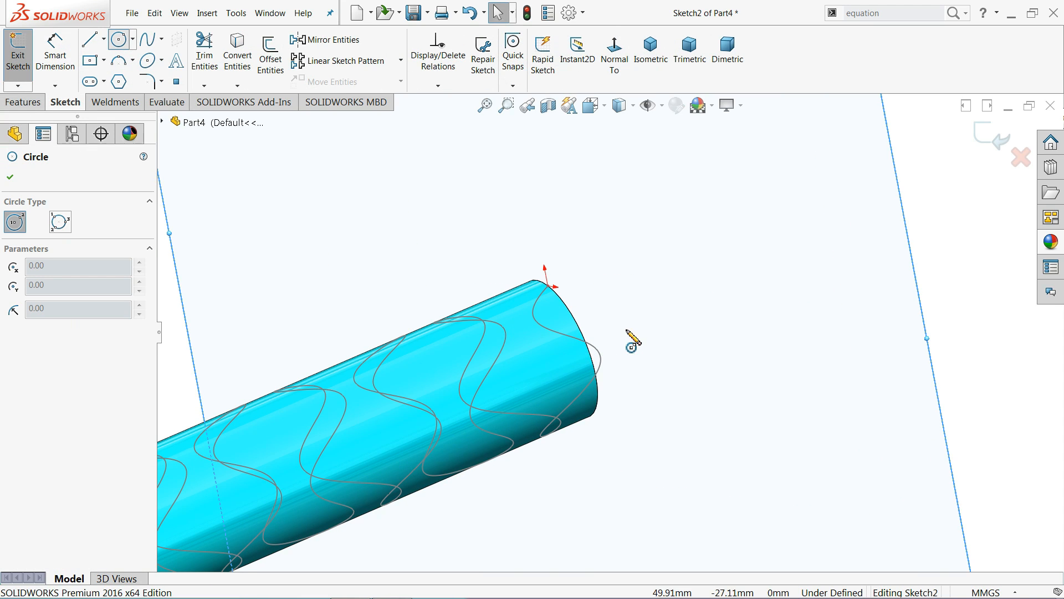
scroll("up", 3)
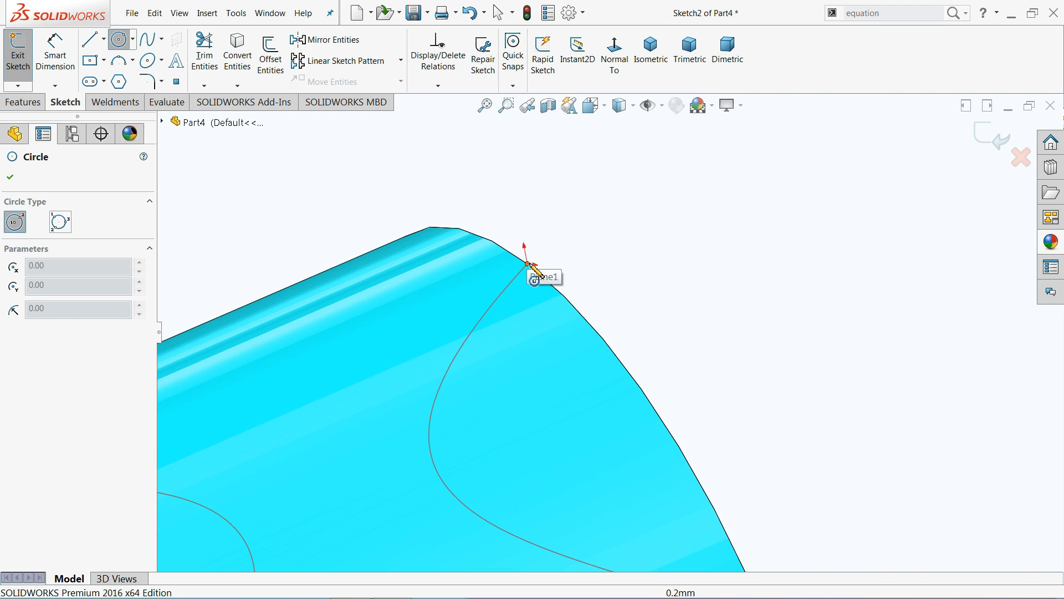
left_click(528, 265)
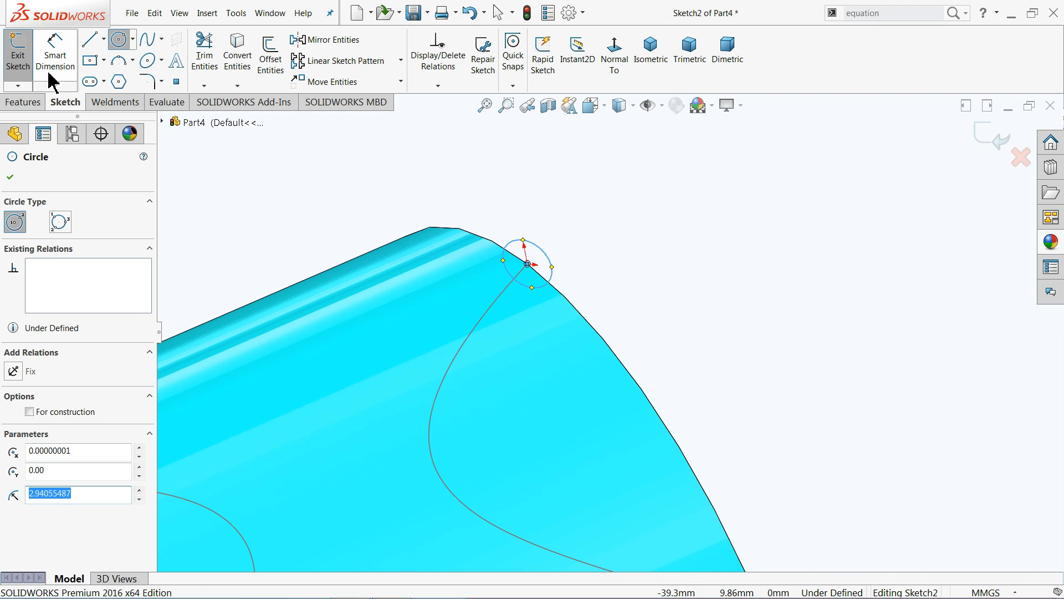
- Dimension the circle to 12 mm diameter and close Sketch2
left_click(9, 177)
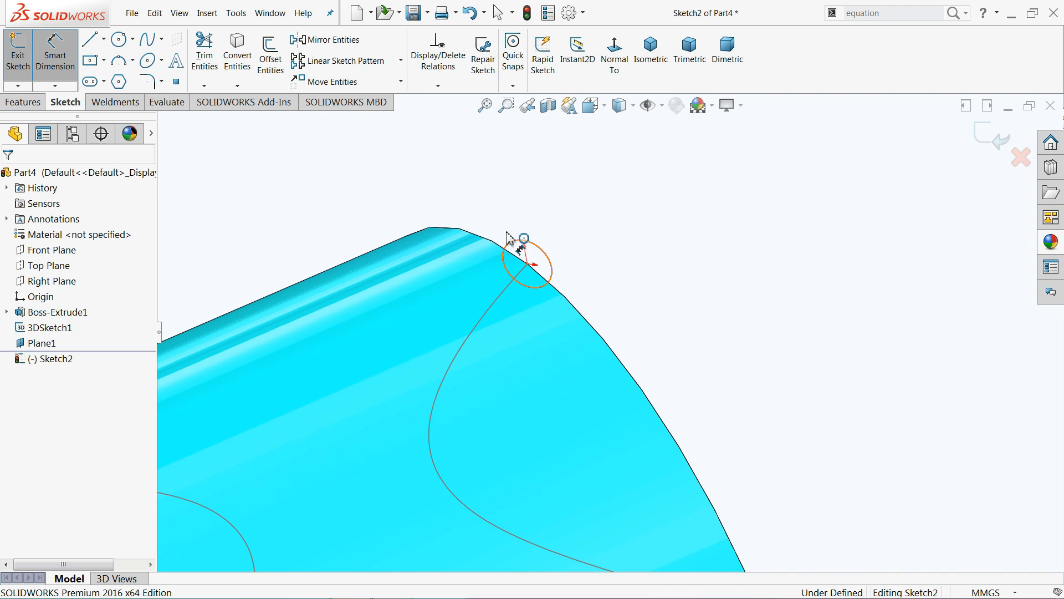
left_click(526, 265)
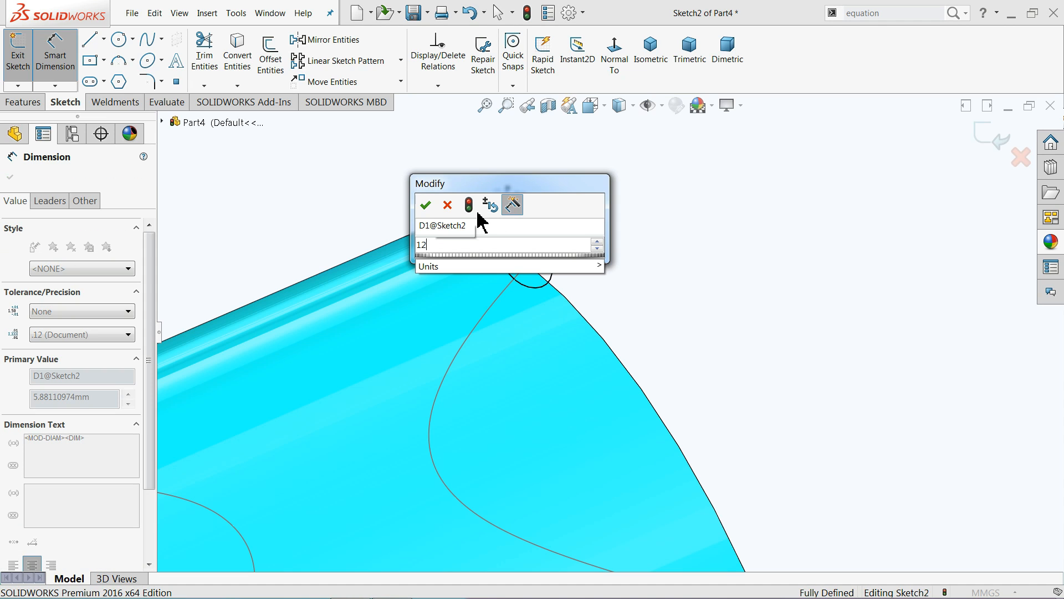
left_click(426, 204)
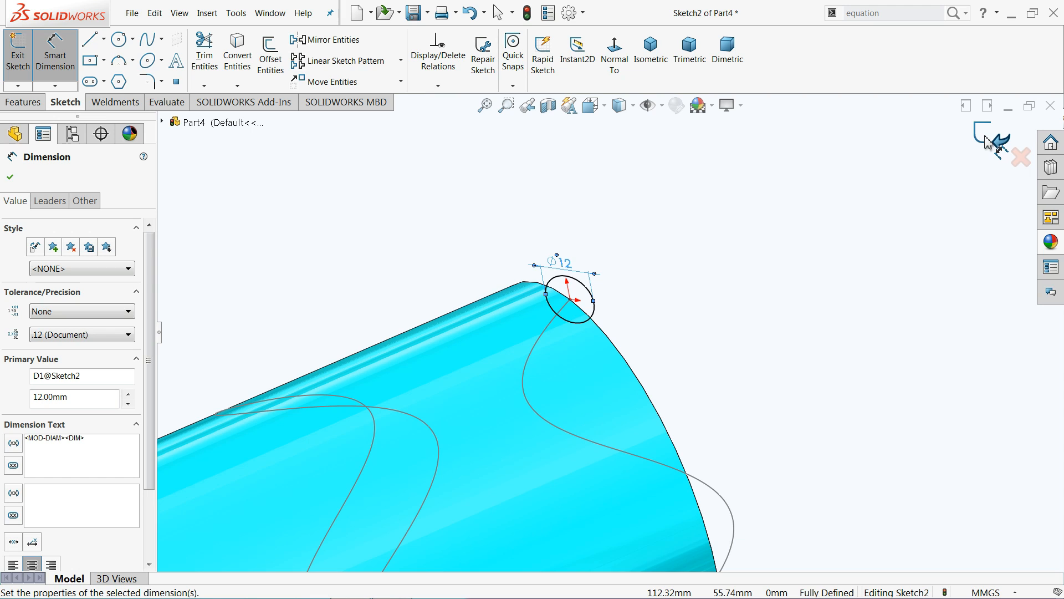
left_click(8, 178)
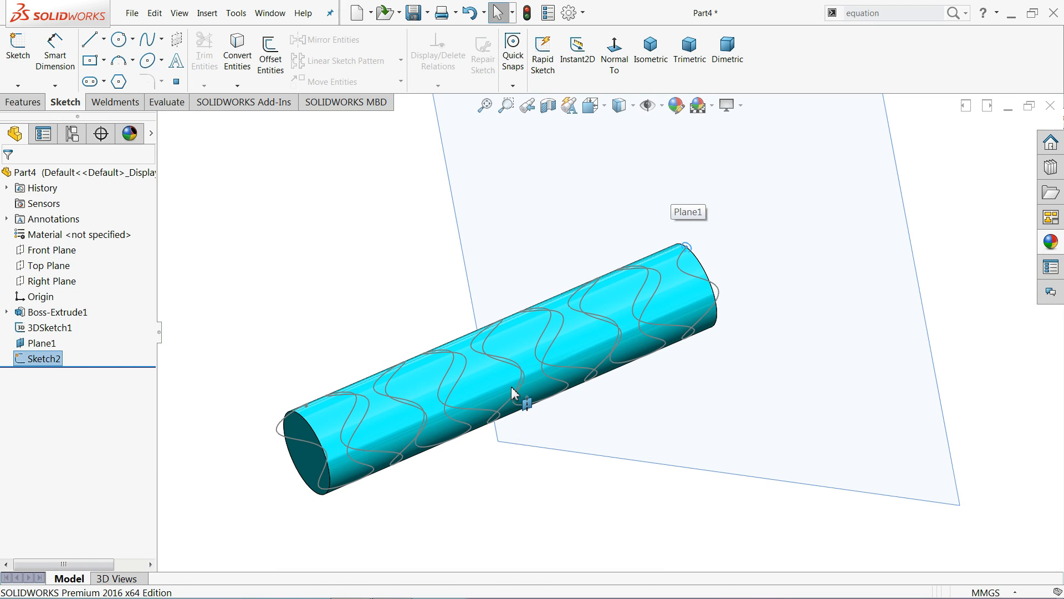
left_click(24, 102)
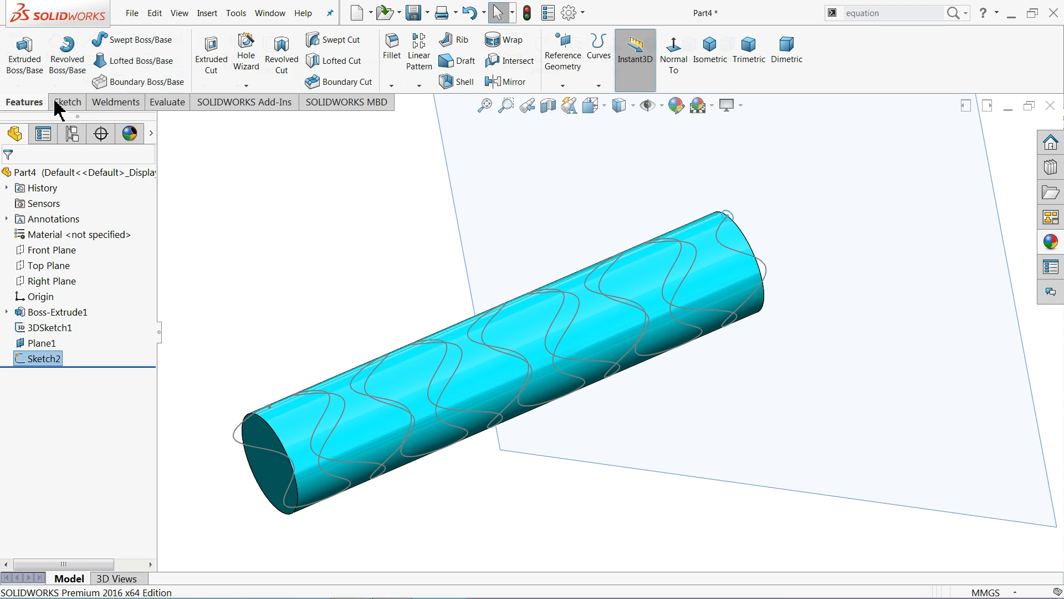
- Swept-cut the 12 mm circle along 3DSketch1 to form the groove Cut-Sweep1
left_click(337, 40)
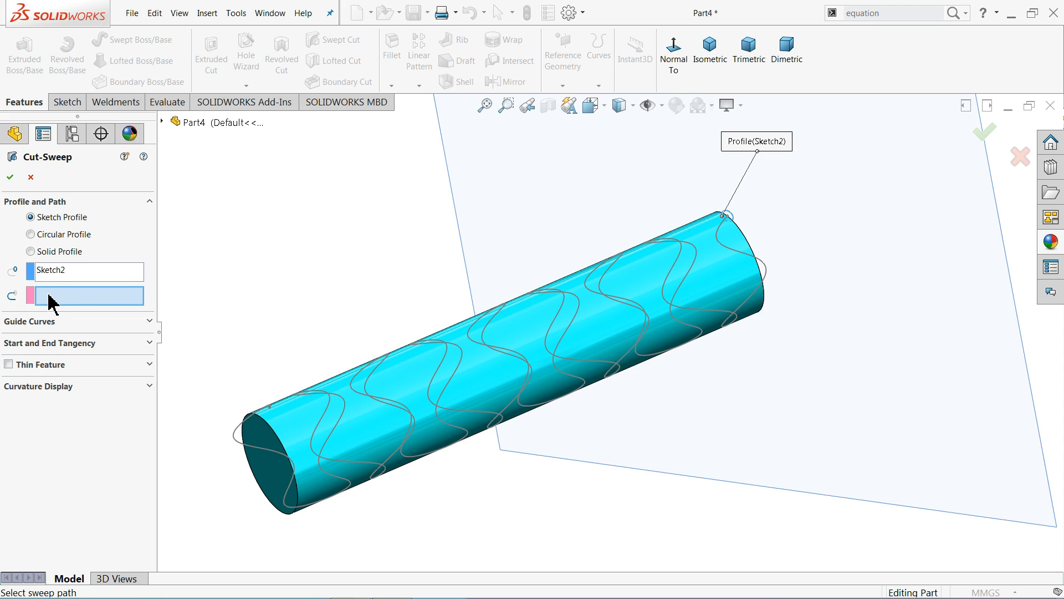
mouse_move(710, 265)
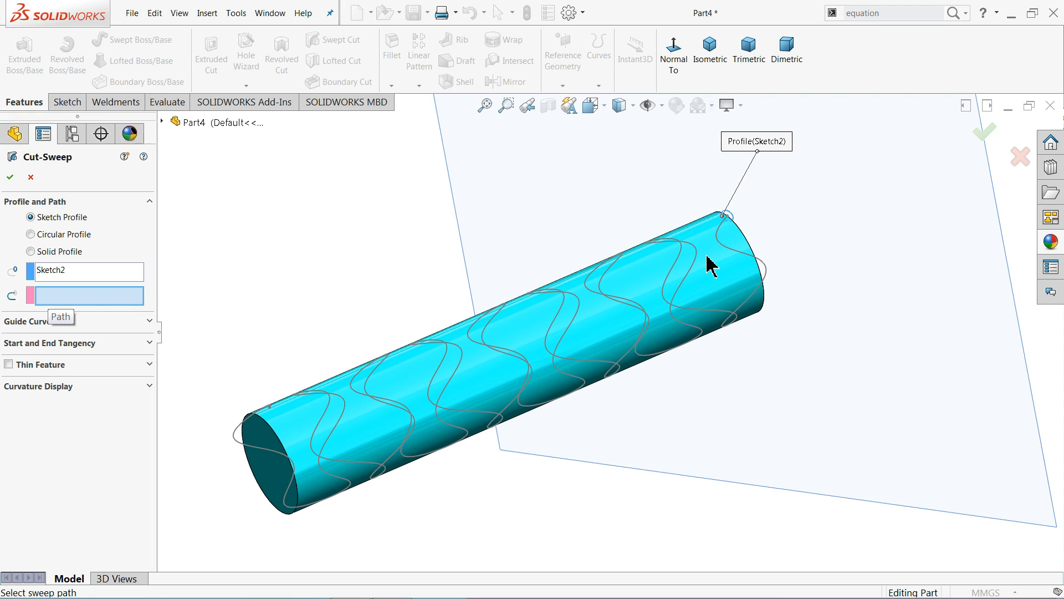
left_click(608, 324)
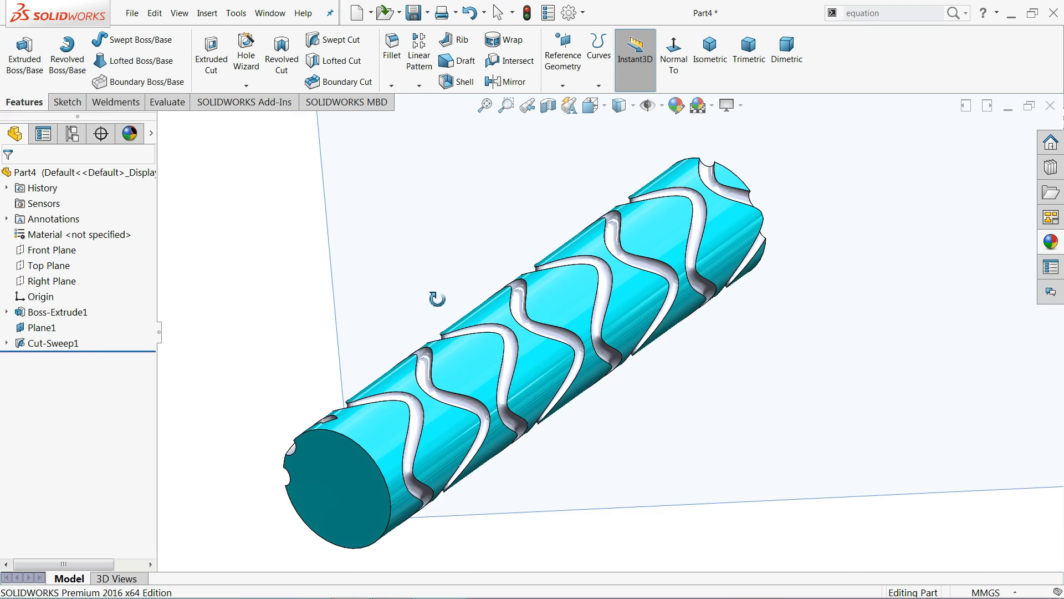
left_click(44, 327)
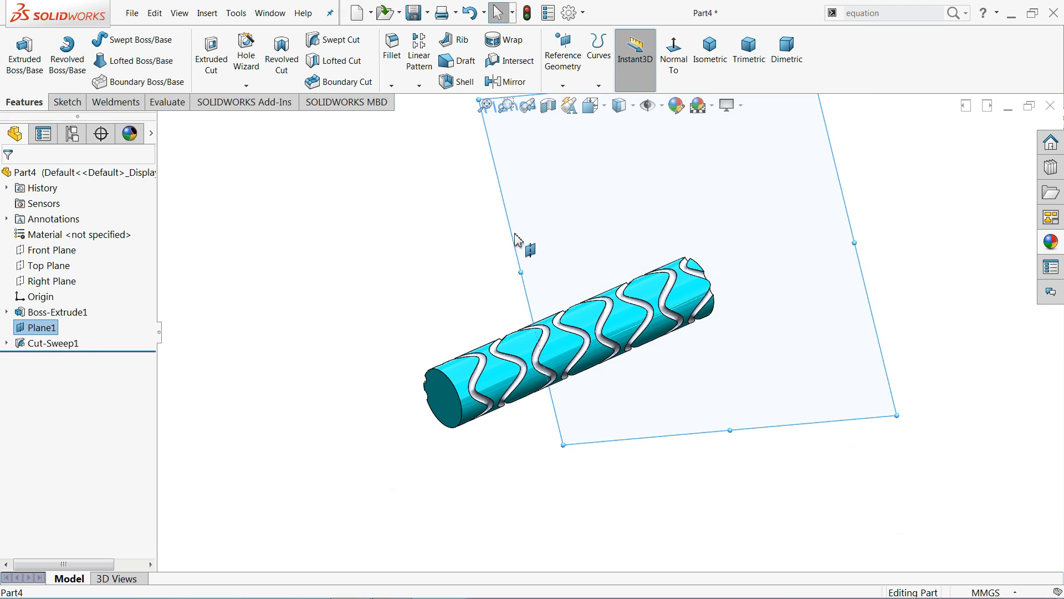